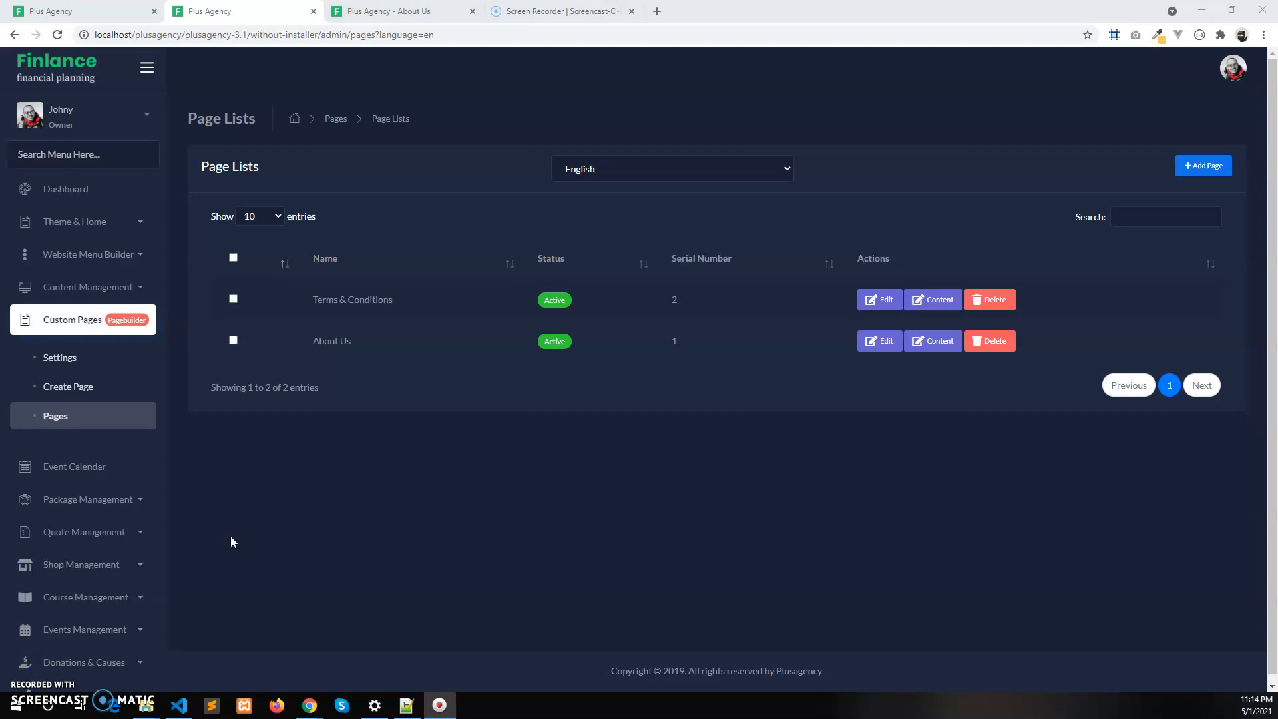
mouse_move(84, 446)
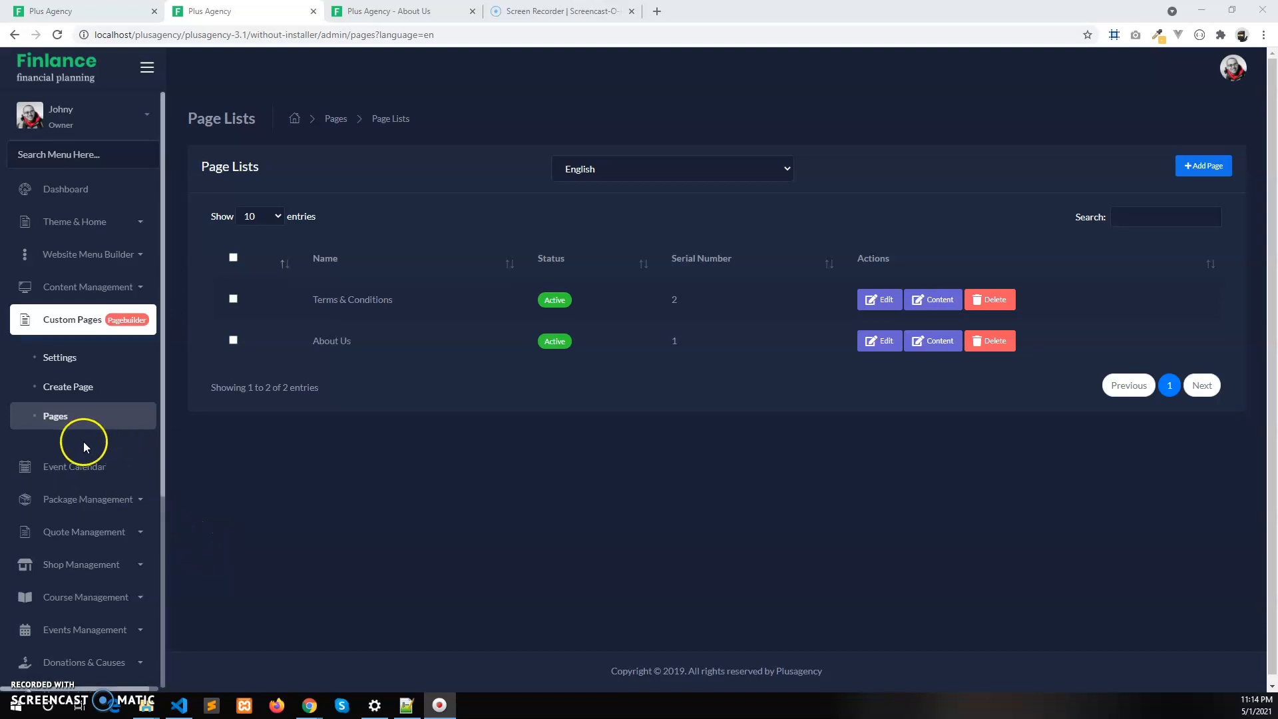
mouse_move(326, 350)
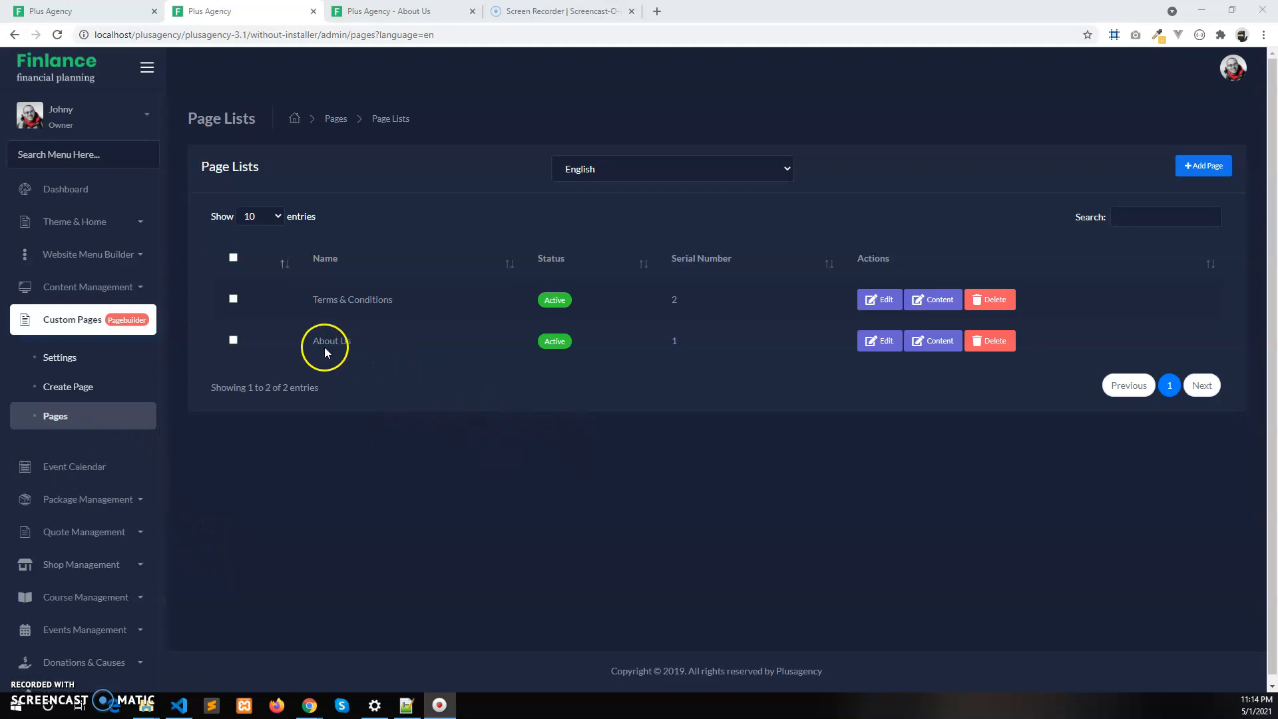
mouse_move(939, 340)
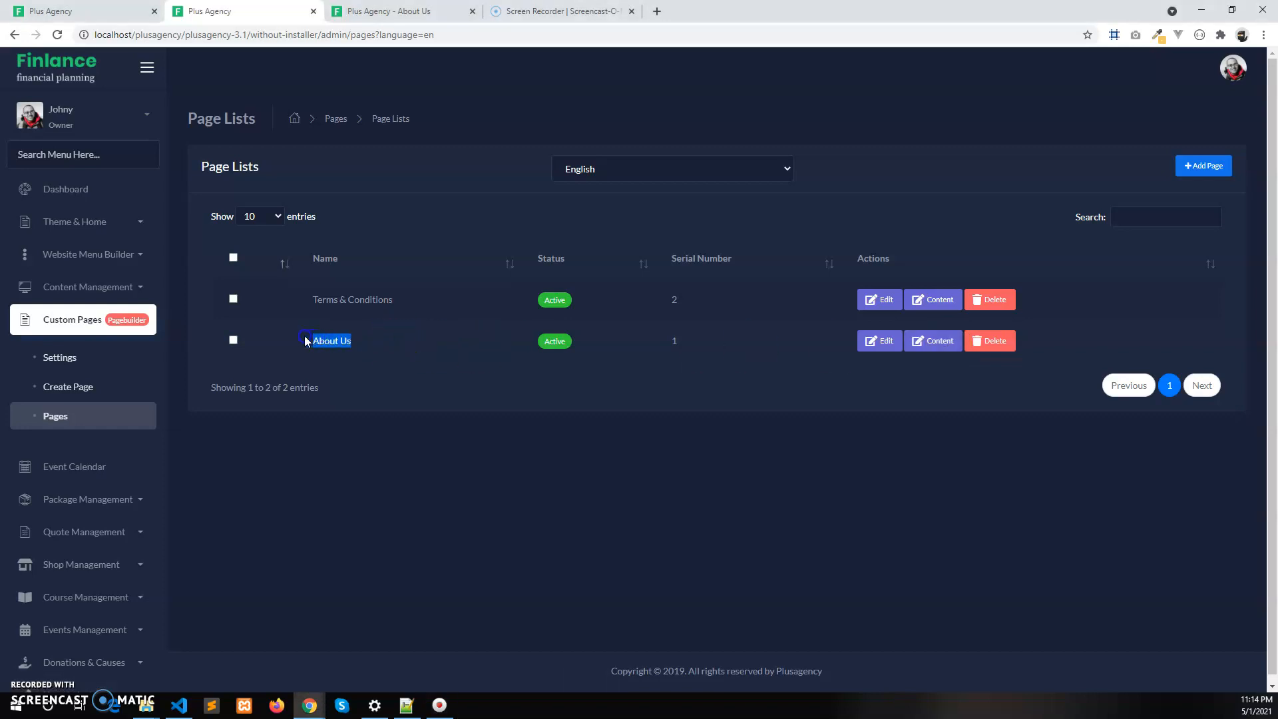
- Look at the Create Page form, then return to the Custom Pages list
click(68, 386)
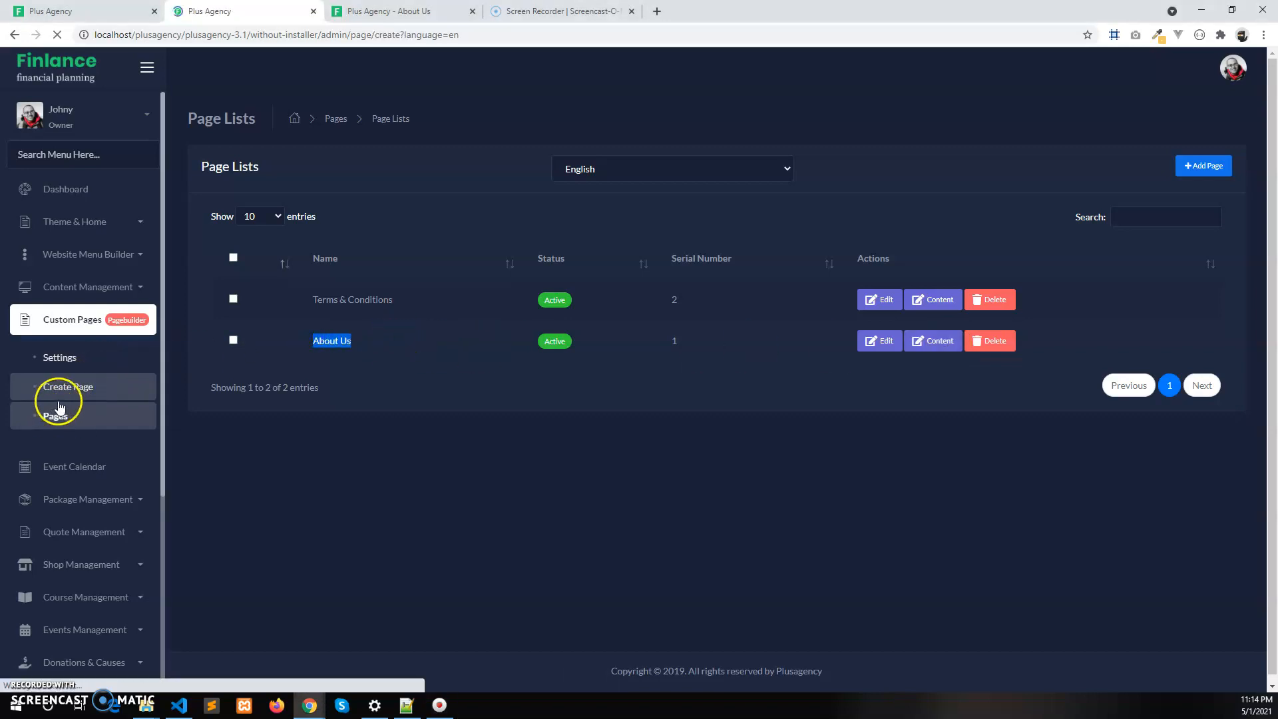
click(68, 386)
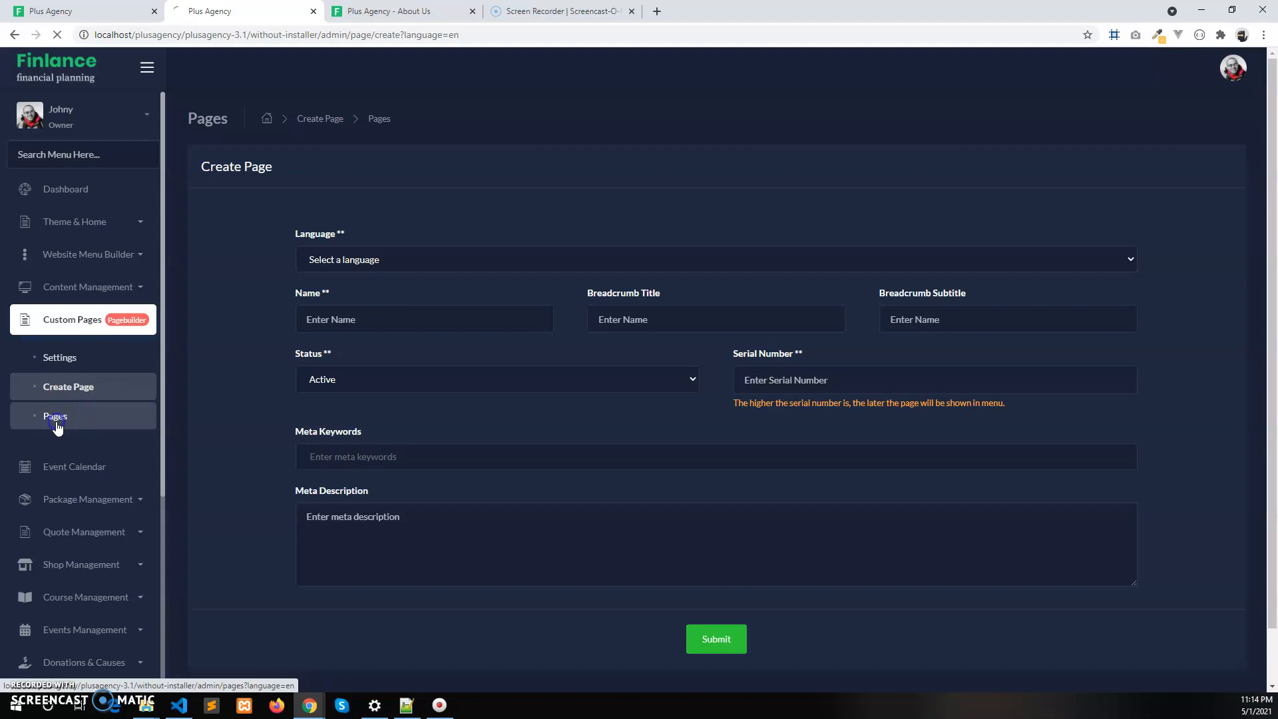
click(55, 416)
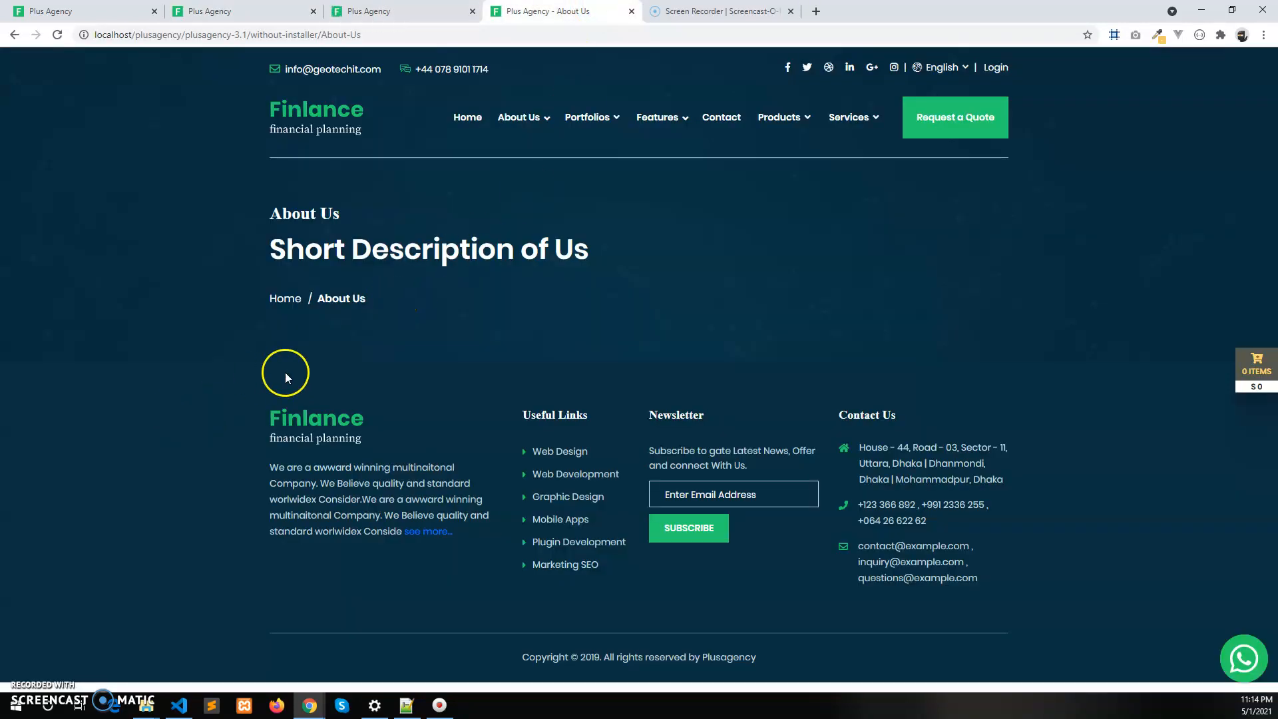
mouse_move(966, 384)
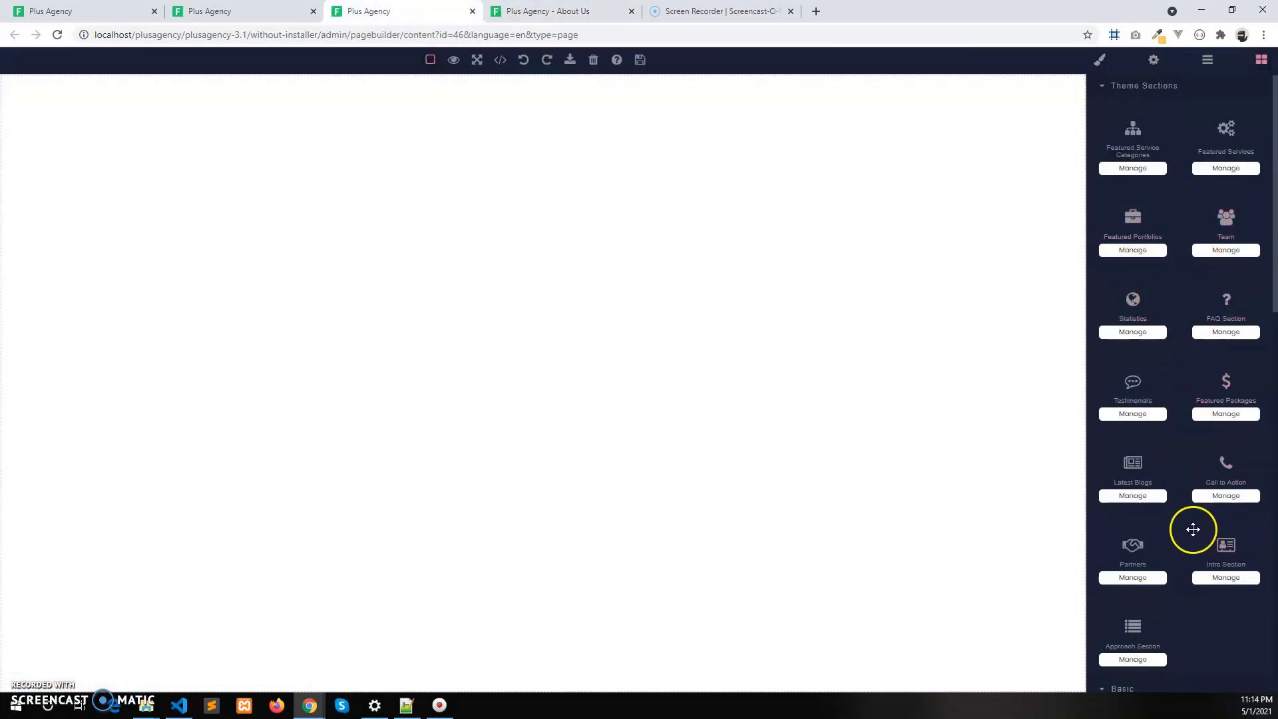
- Scroll the blocks panel down to the Basic section
scroll(down, 3)
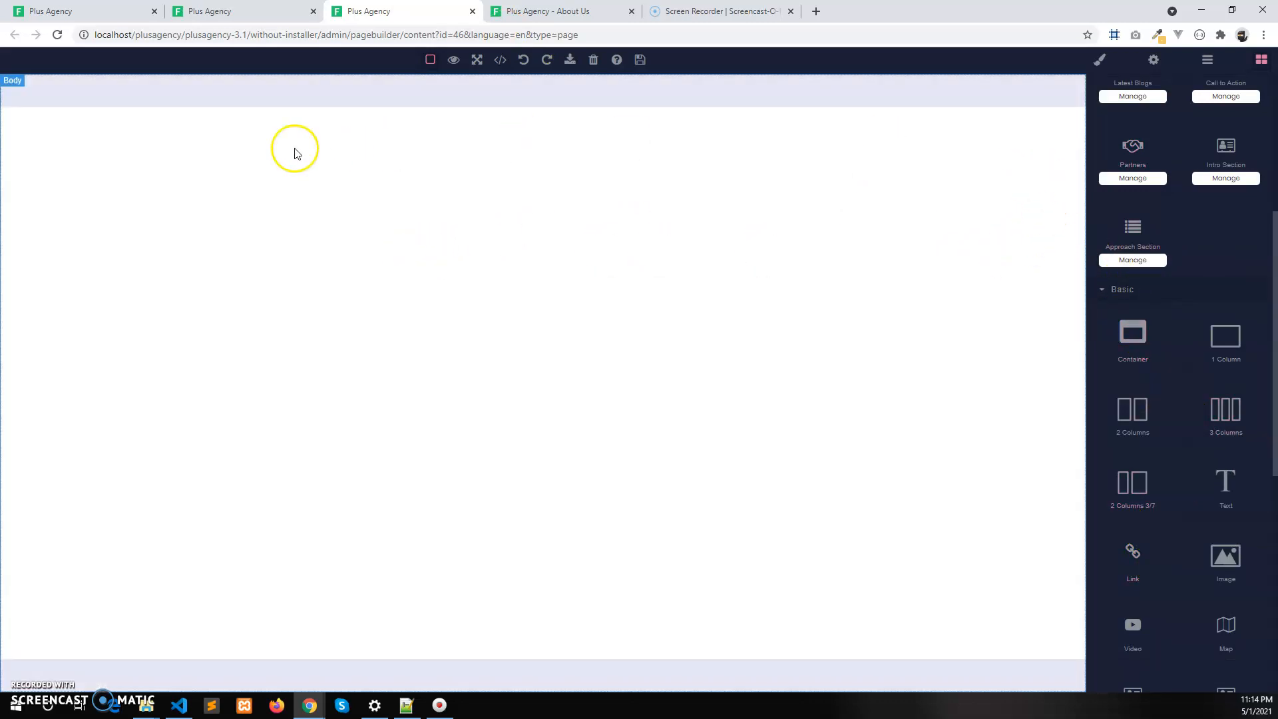
mouse_move(800, 114)
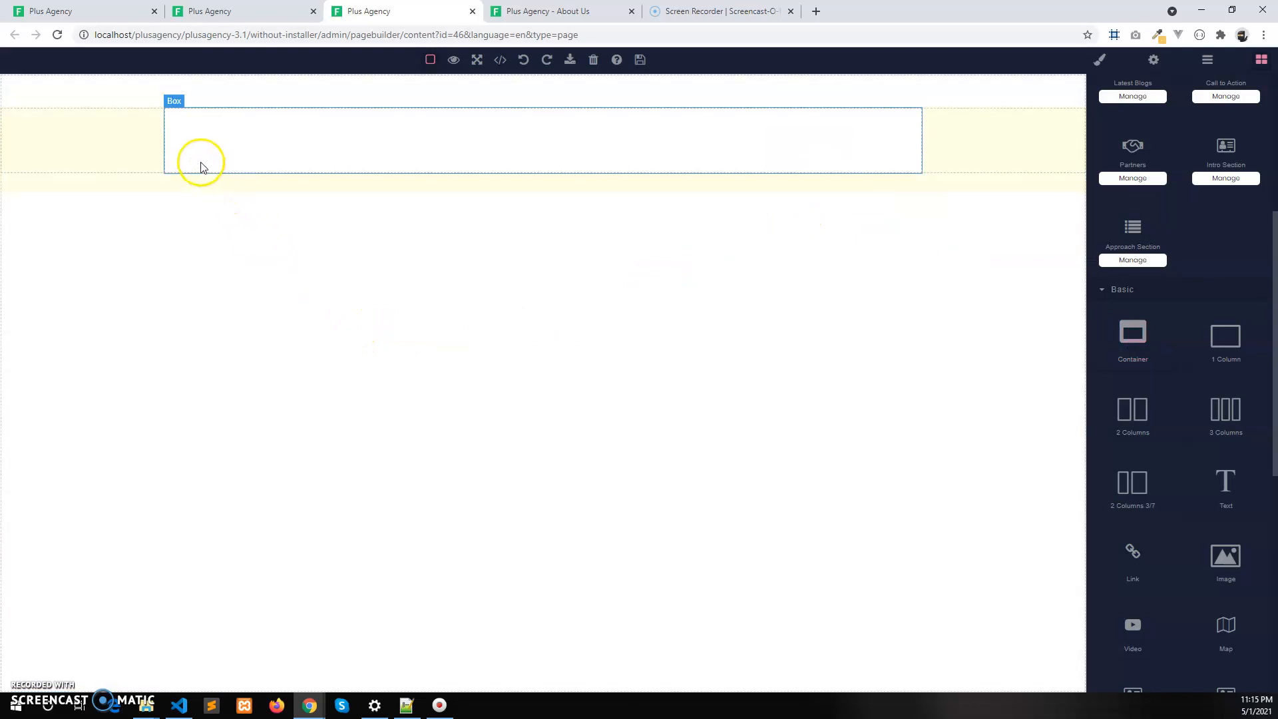
mouse_move(271, 119)
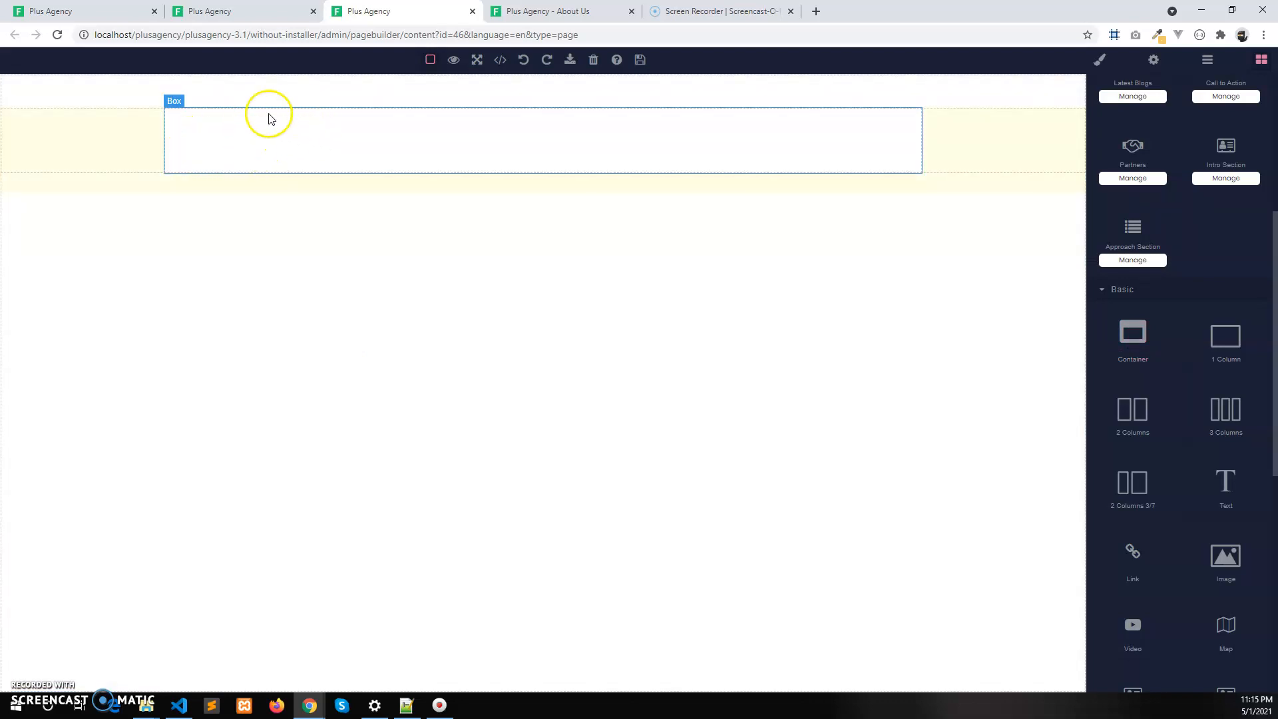
mouse_move(295, 137)
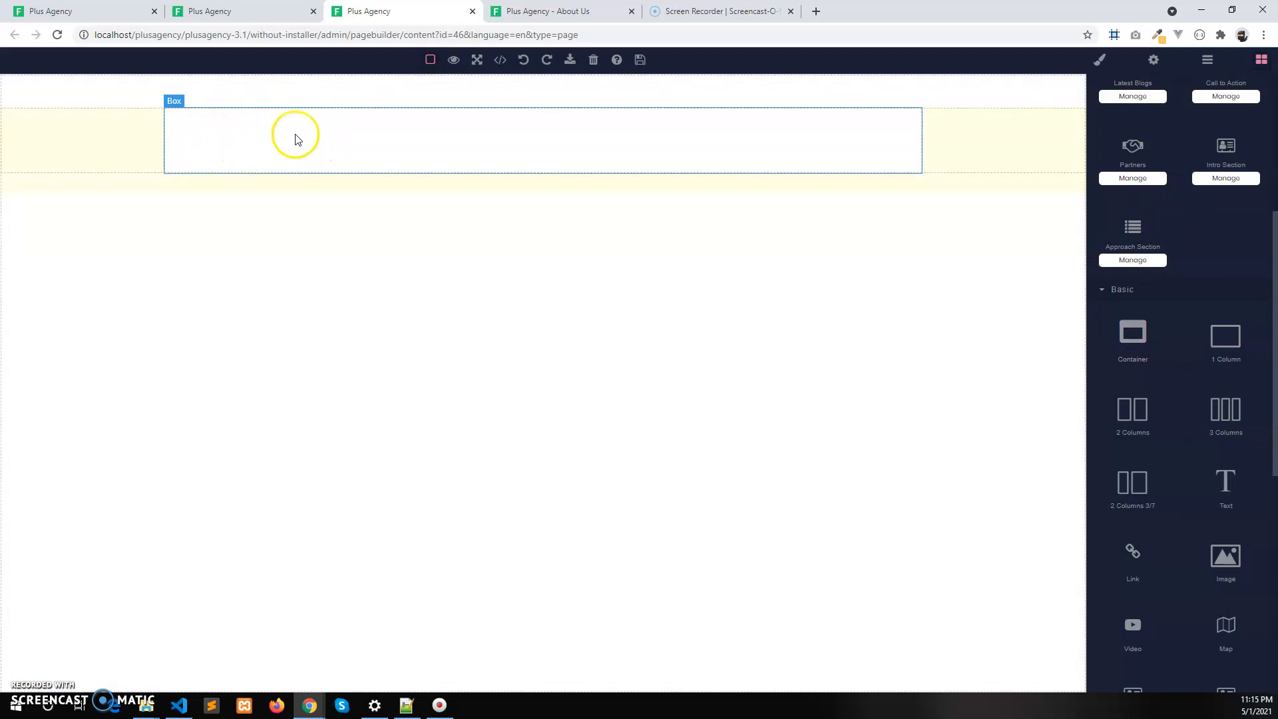
mouse_move(861, 145)
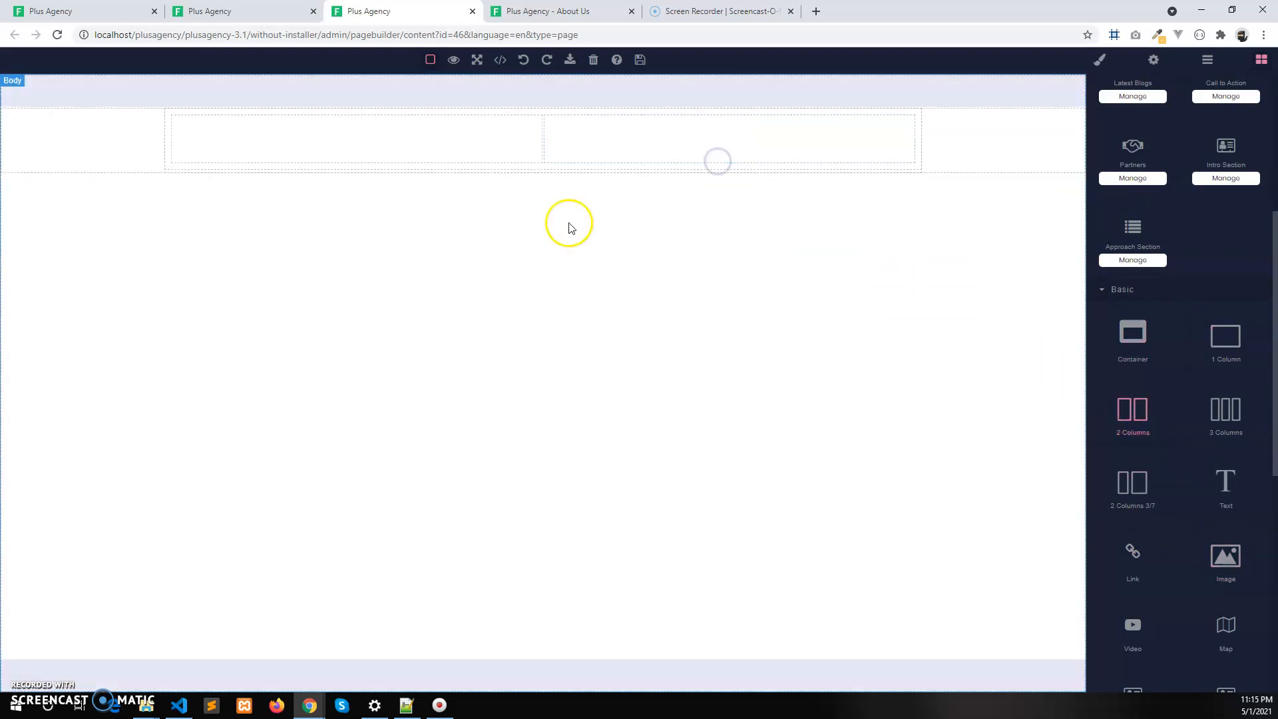
- Add a text block with the typed lines 'asgas' formatted as a bulleted list
click(355, 139)
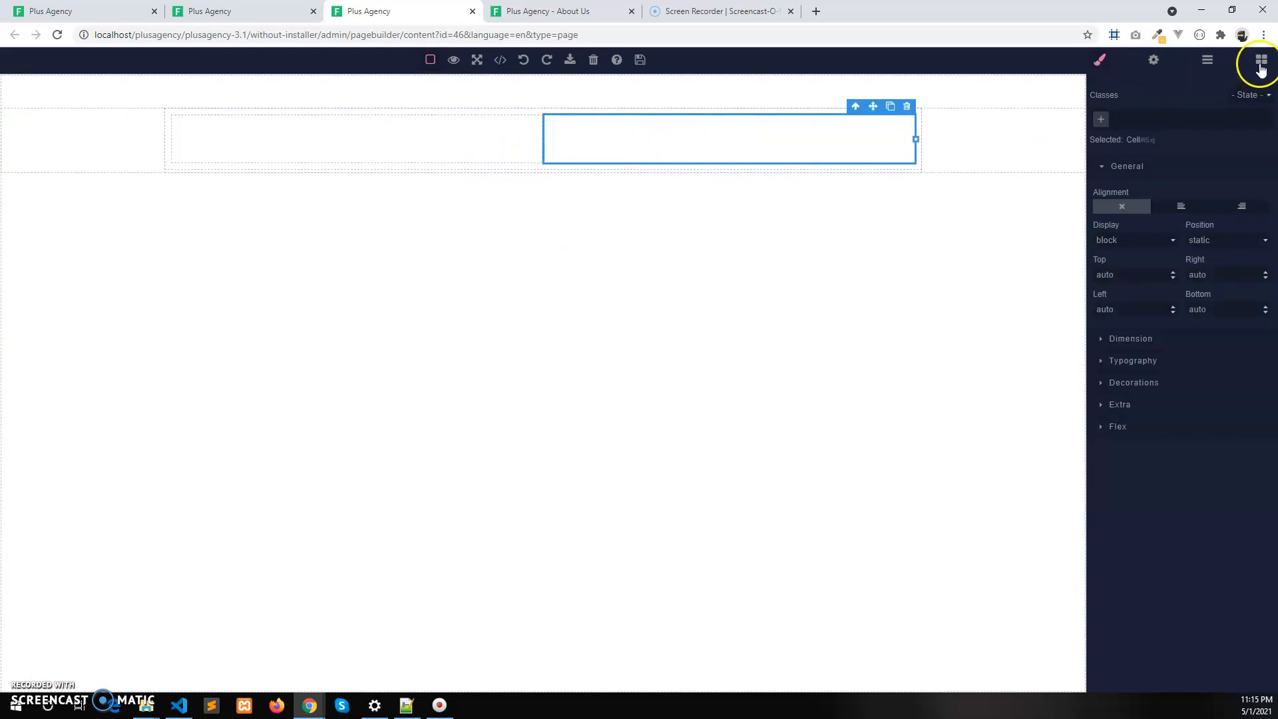
click(1261, 59)
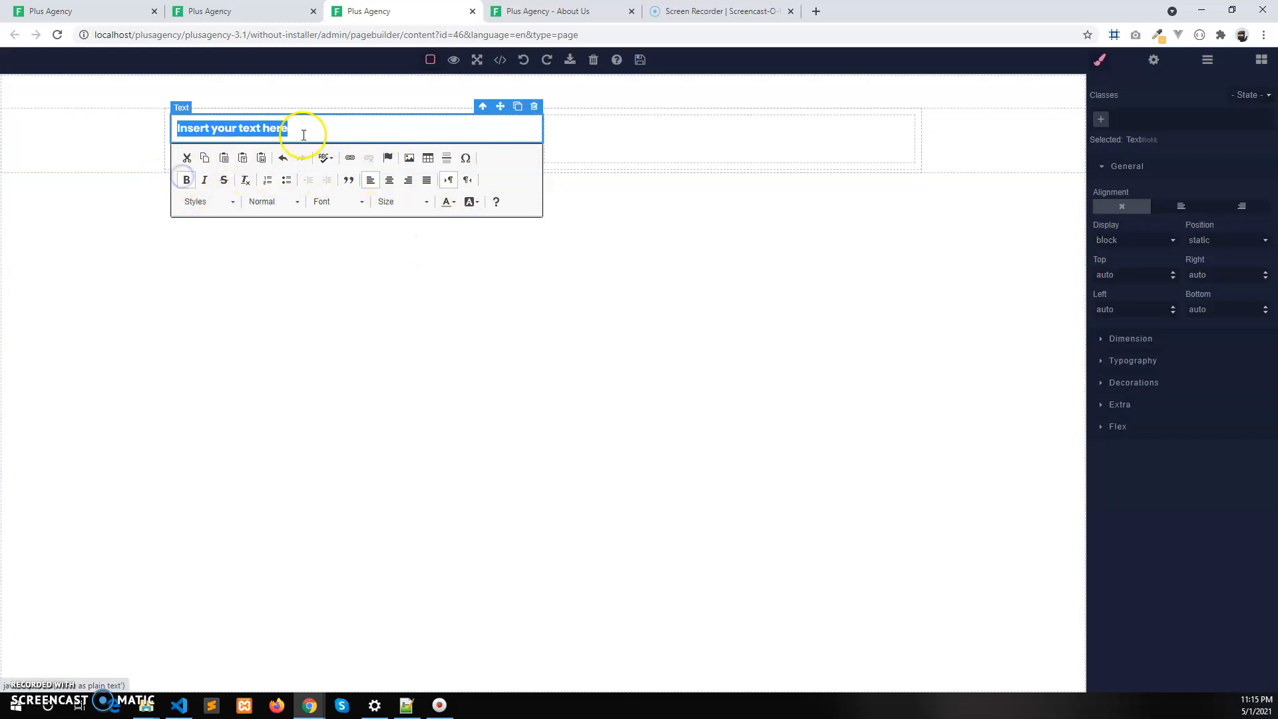
text(asgas)
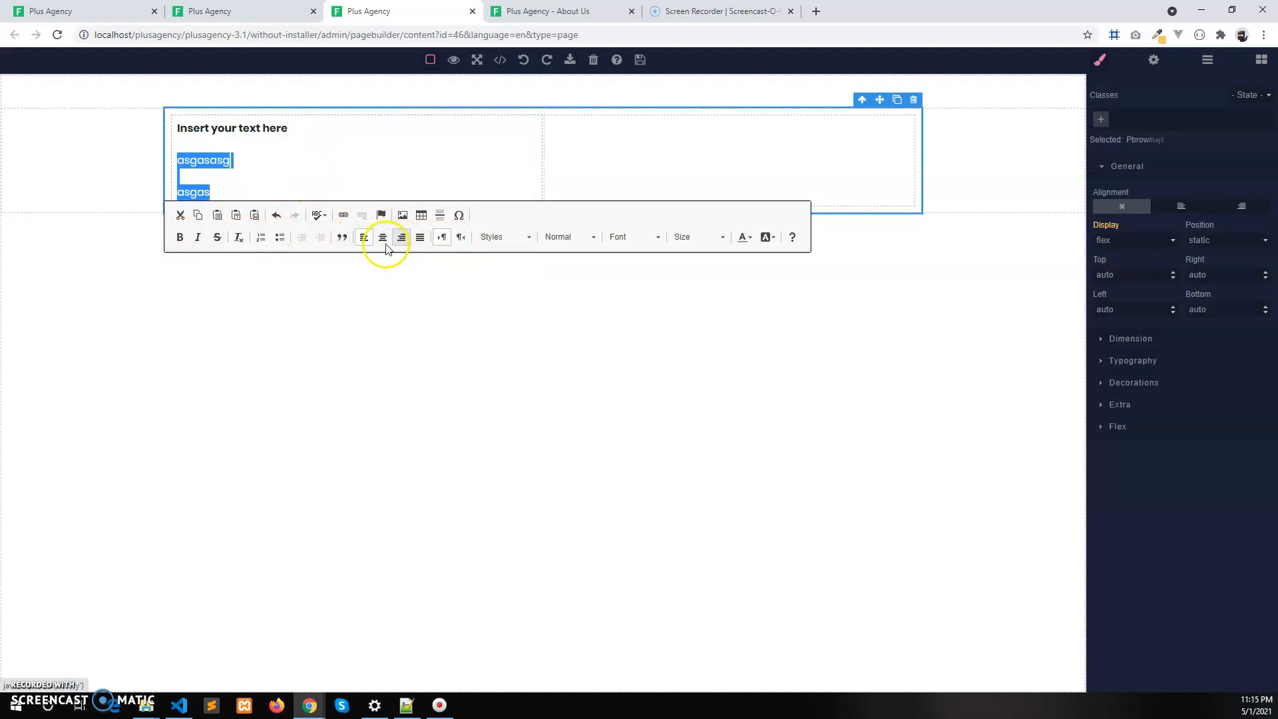
click(279, 237)
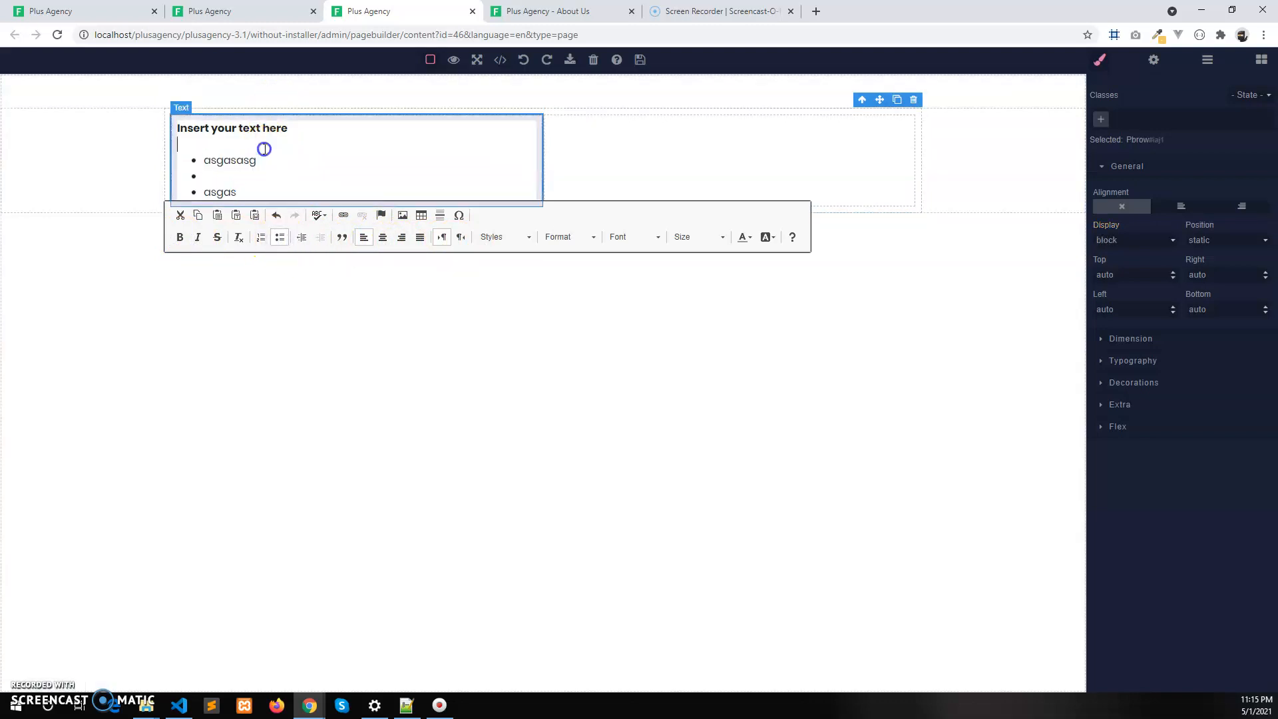
click(676, 167)
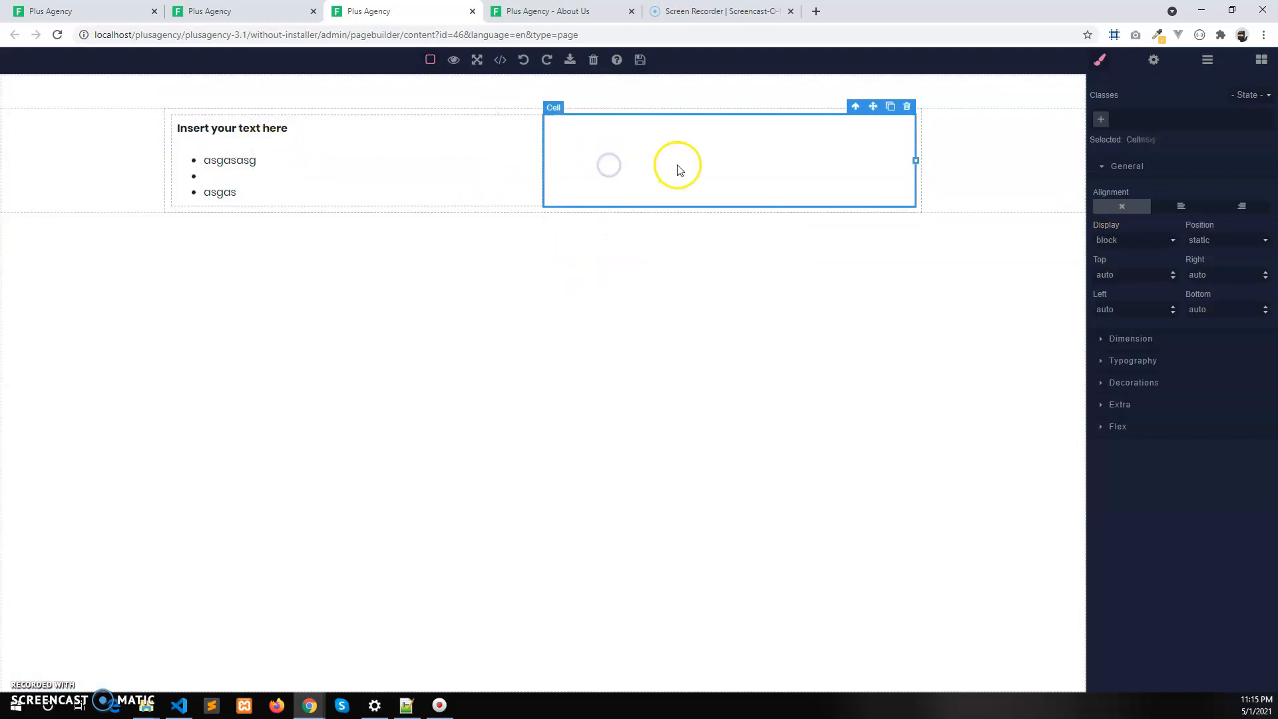
- Upload Banner.jpg and insert it as an image in the right column
click(1261, 59)
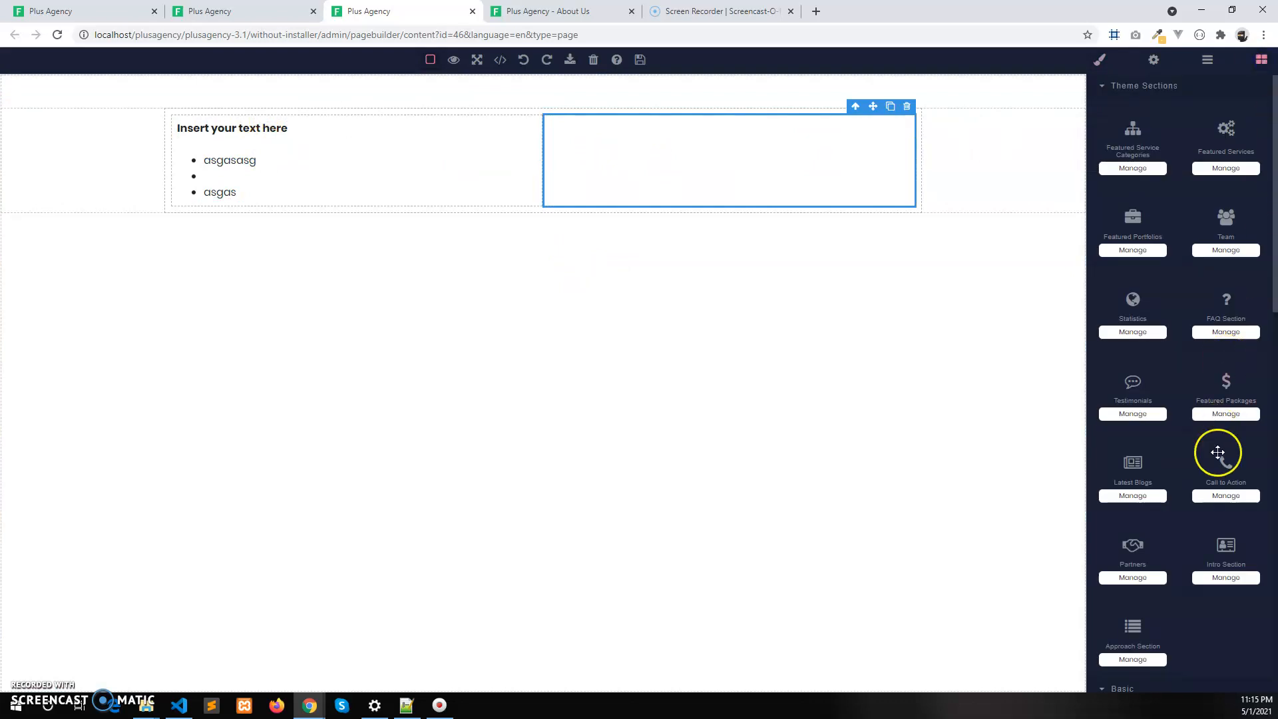
scroll(down, 3)
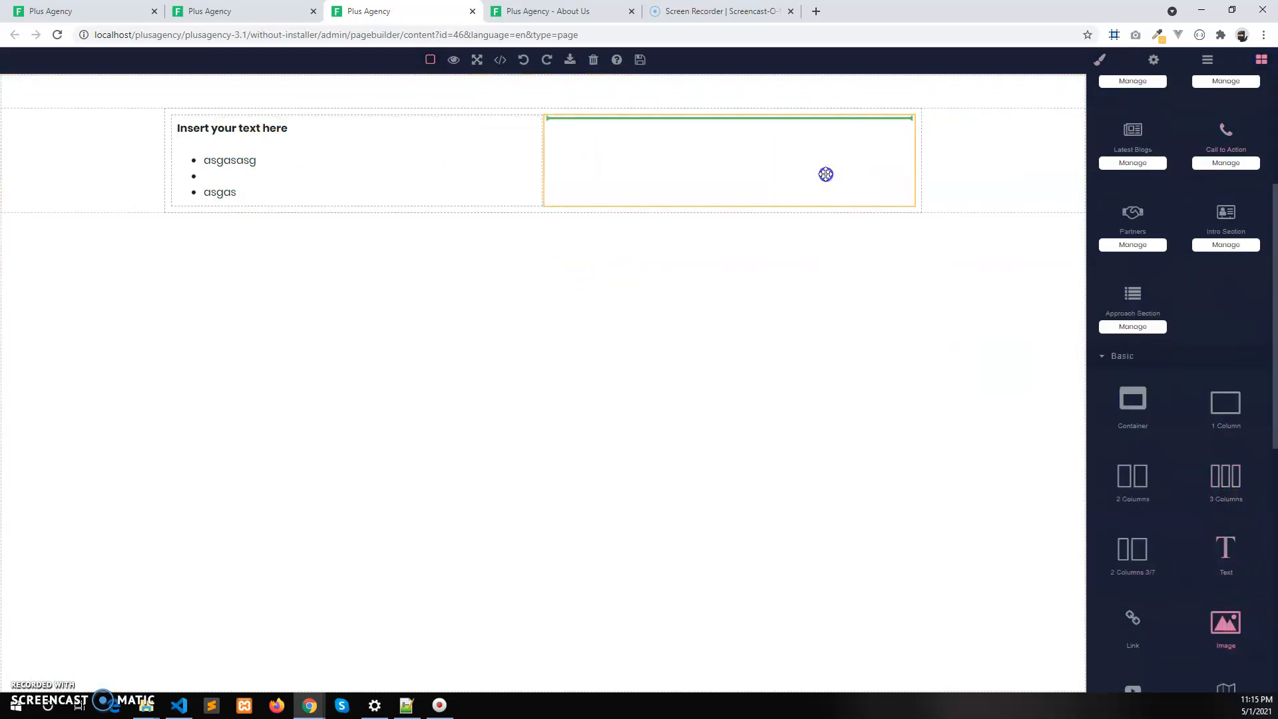
click(873, 287)
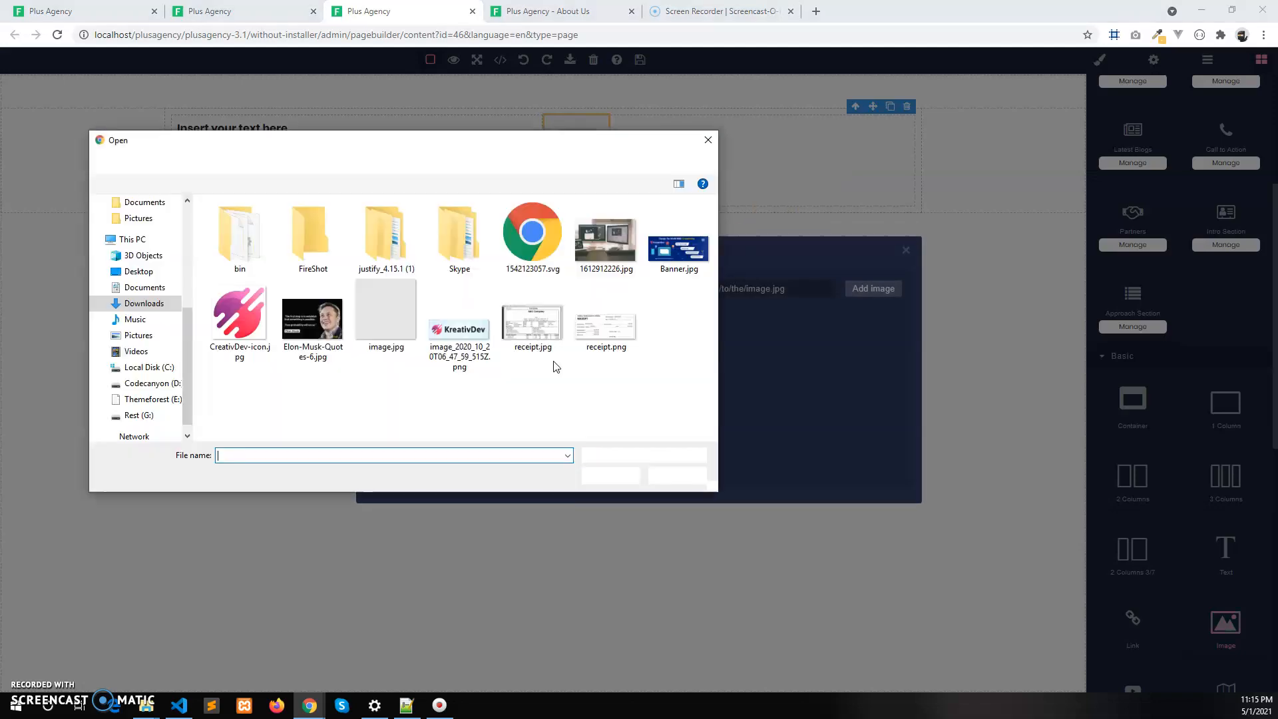
click(707, 139)
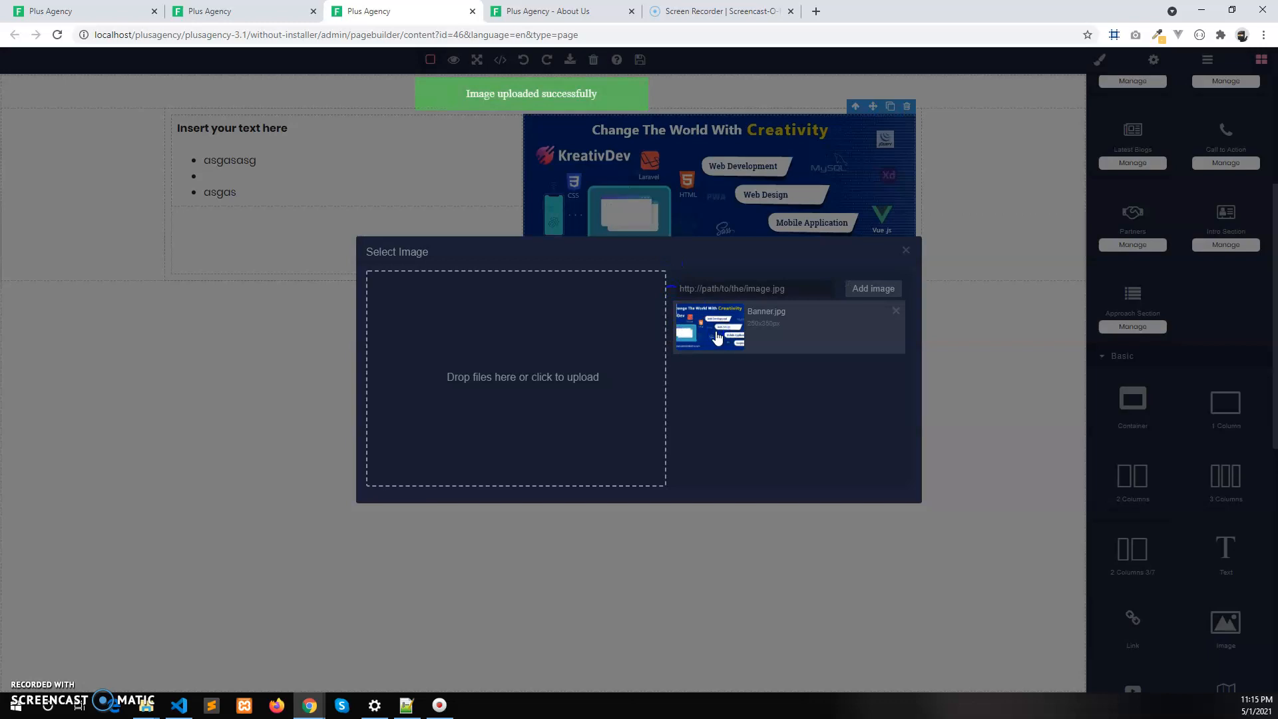
click(709, 326)
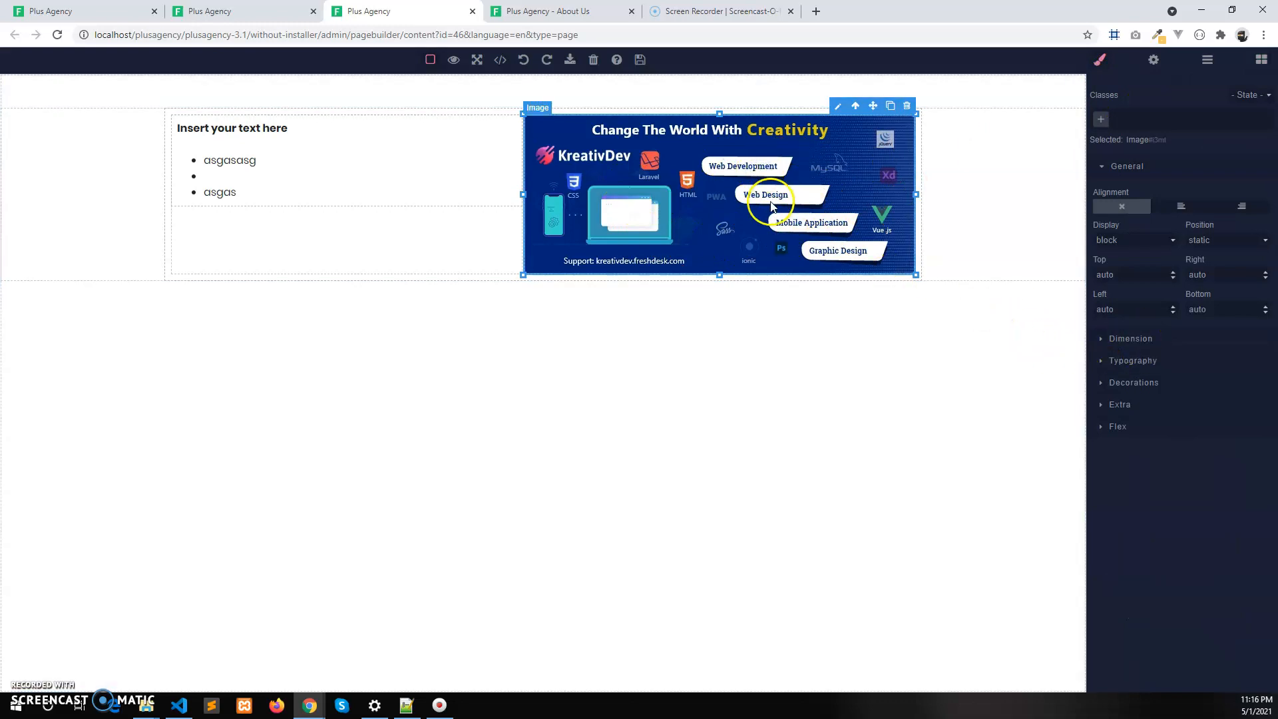
mouse_move(1137, 338)
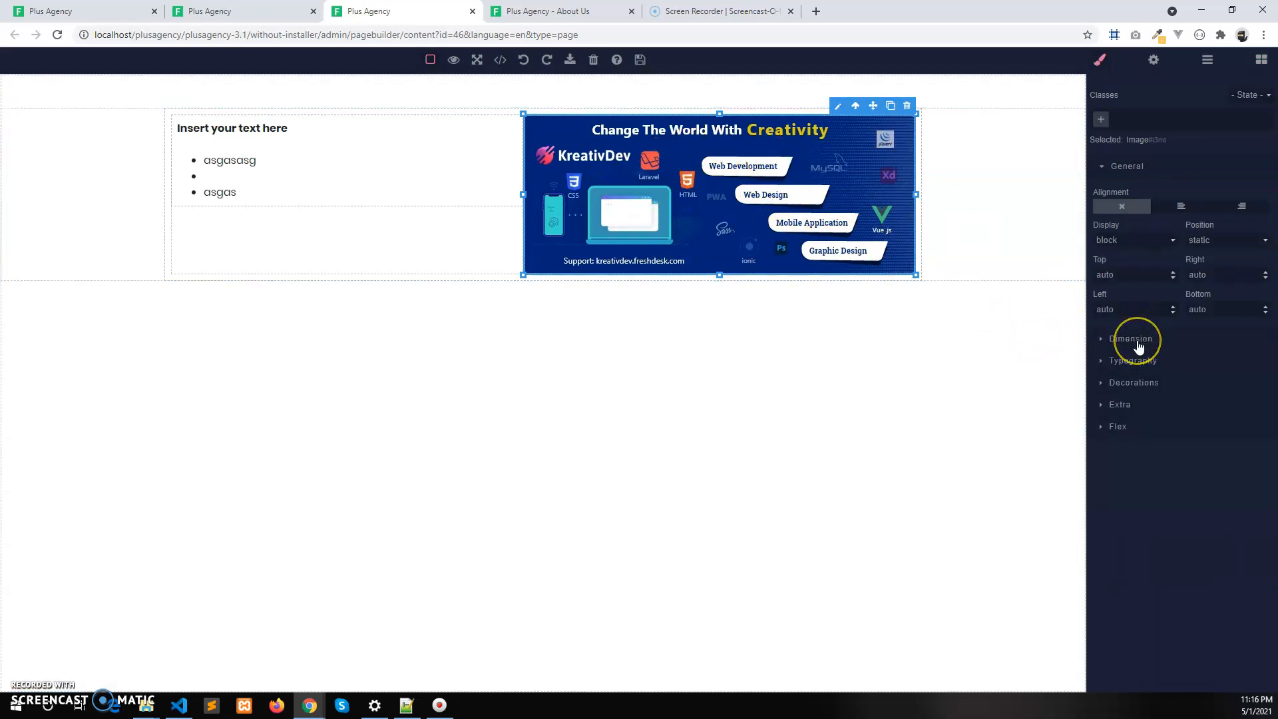
- Show the banner image's size settings with 100% width and zero margins
click(1260, 58)
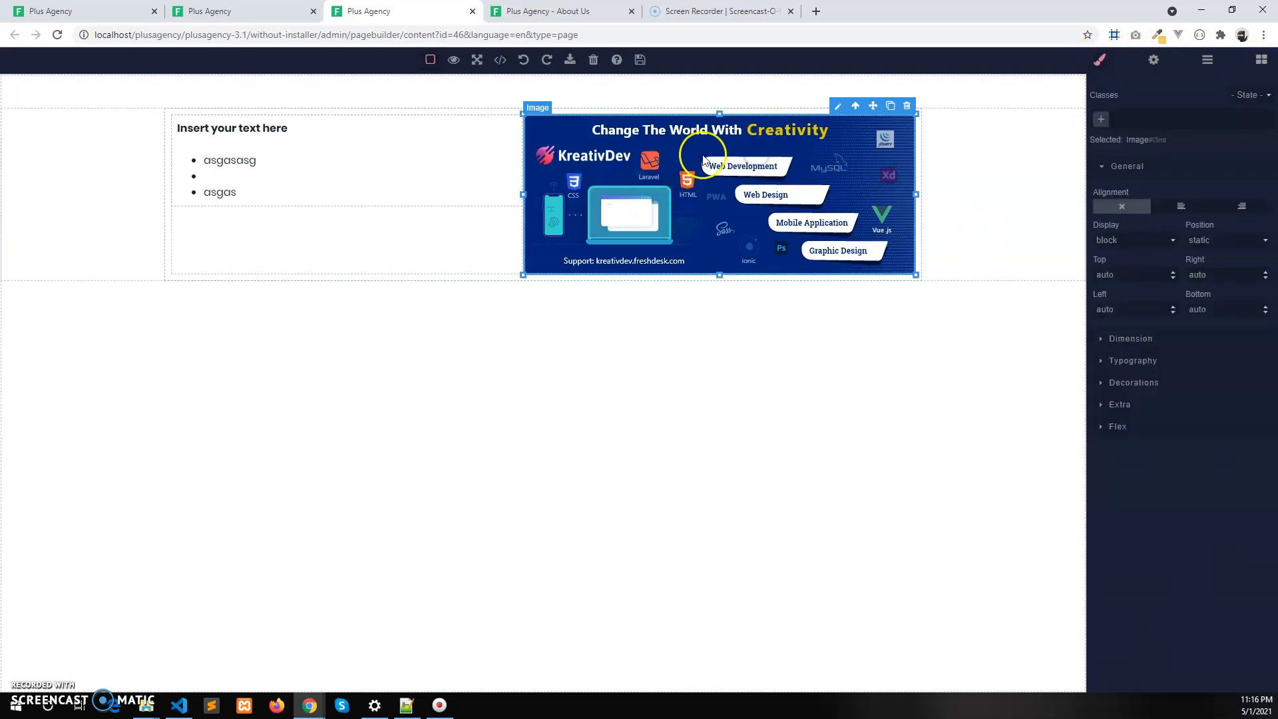
click(1101, 59)
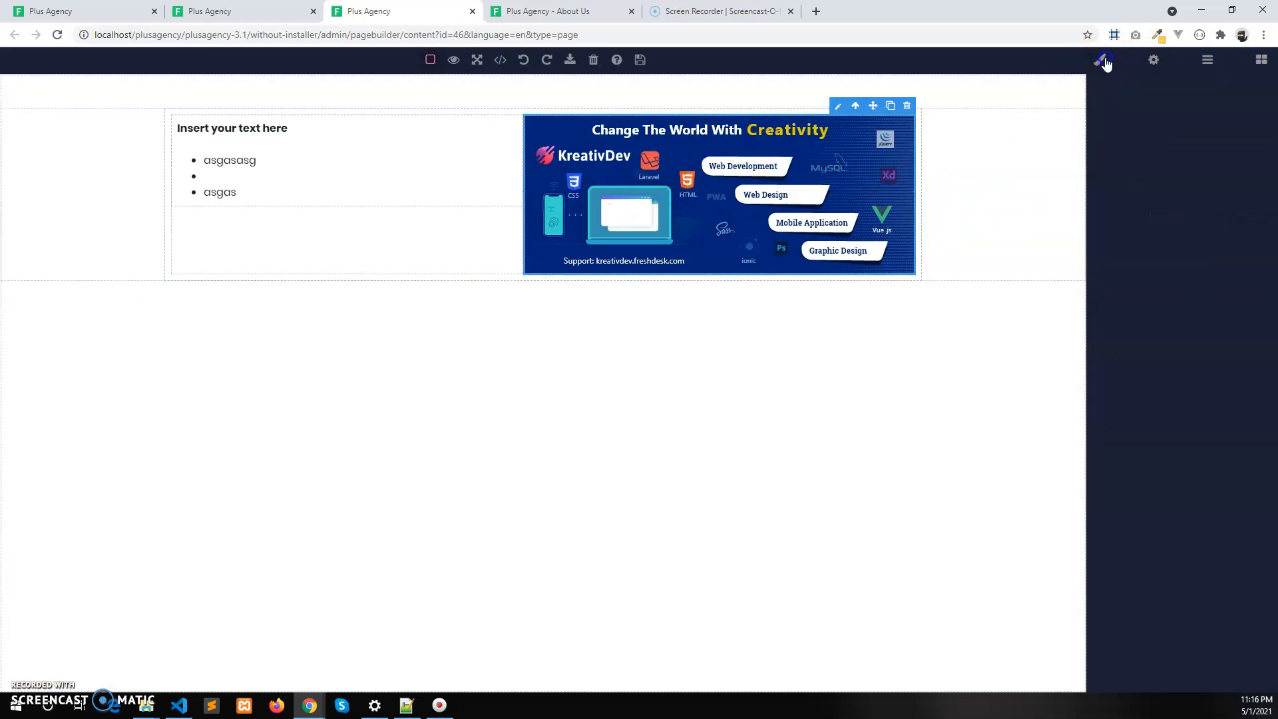
click(1100, 59)
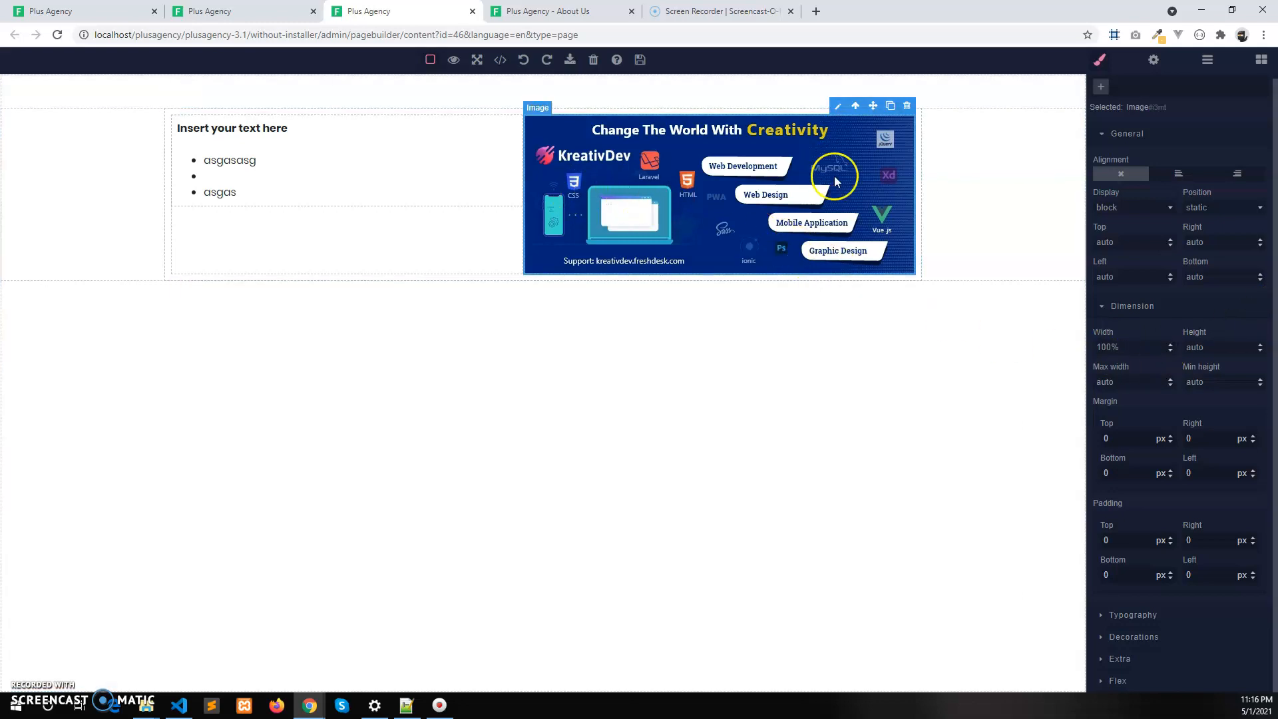
mouse_move(595, 286)
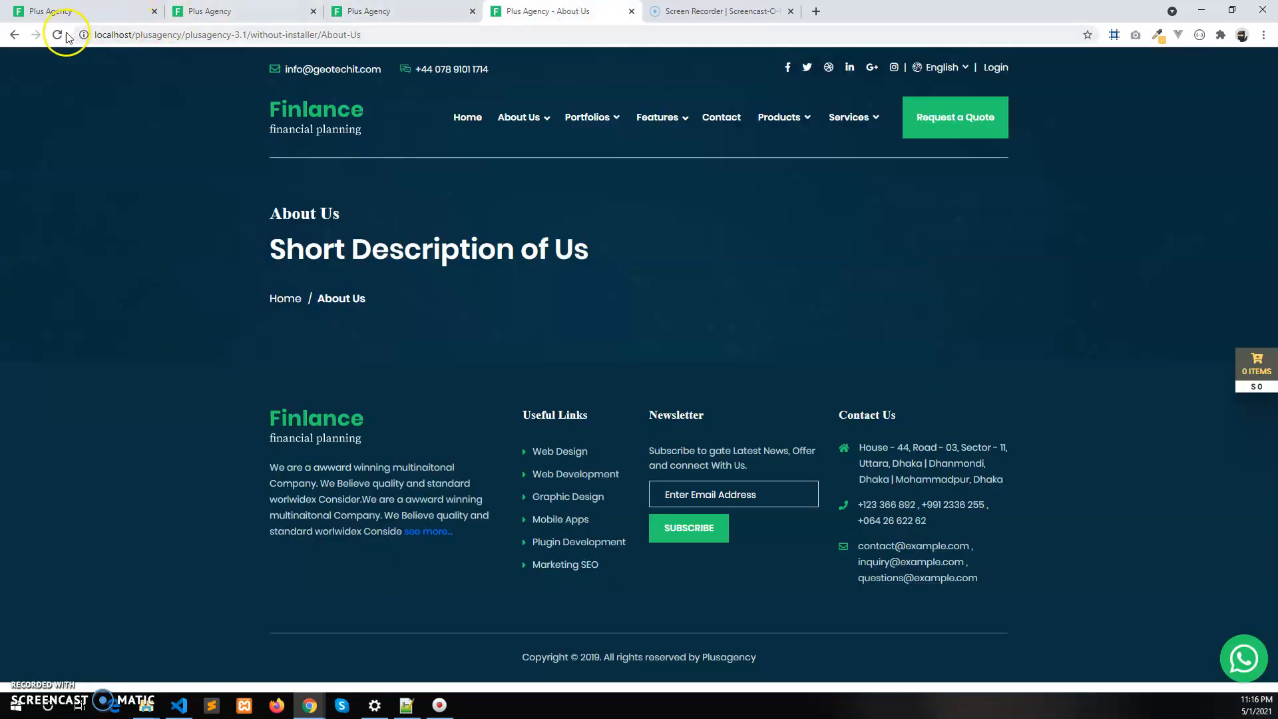
- Reload the live About Us page to check the new row, then return to the builder
click(57, 34)
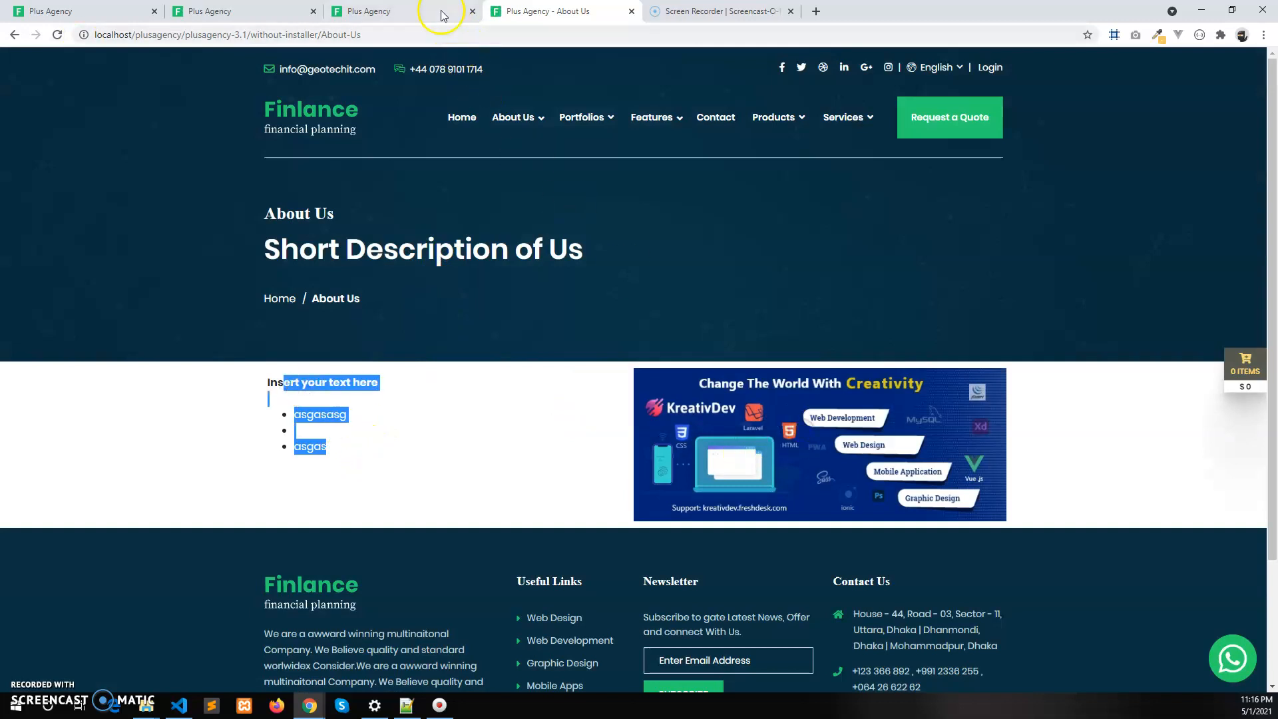
click(368, 11)
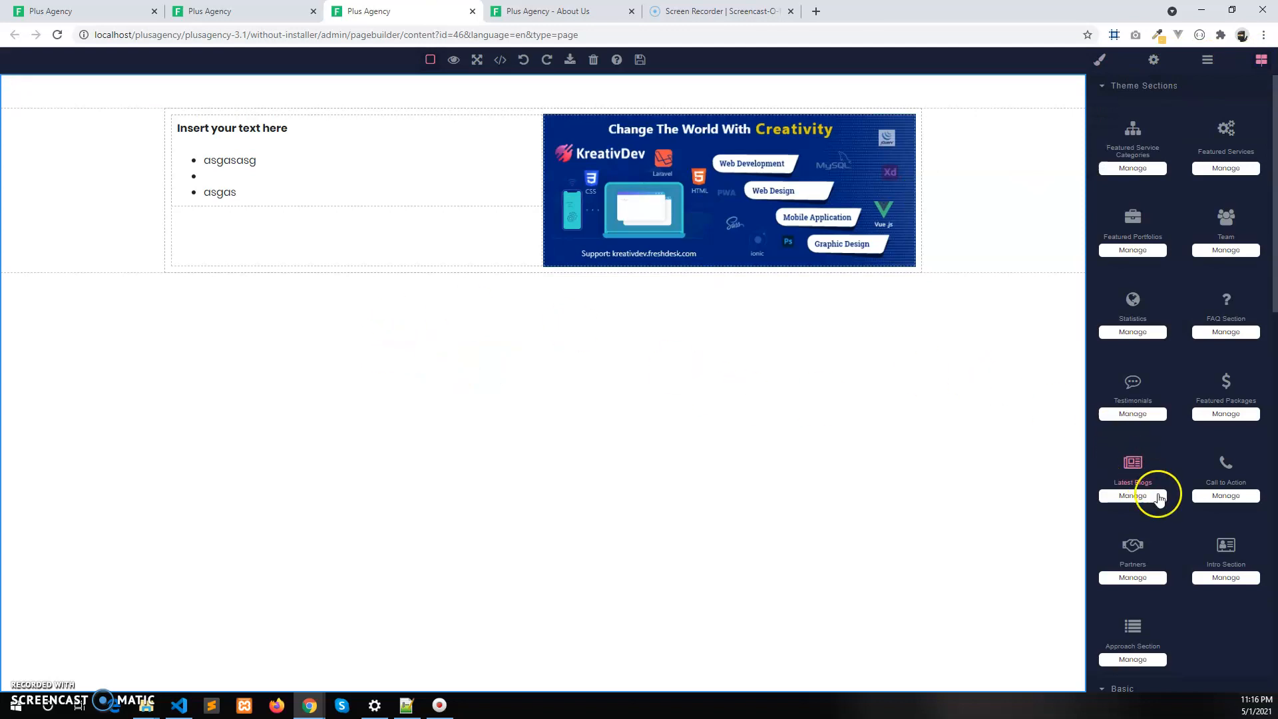
- Scroll down while placing 3 Columns with the banner image and a map
scroll(down, 3)
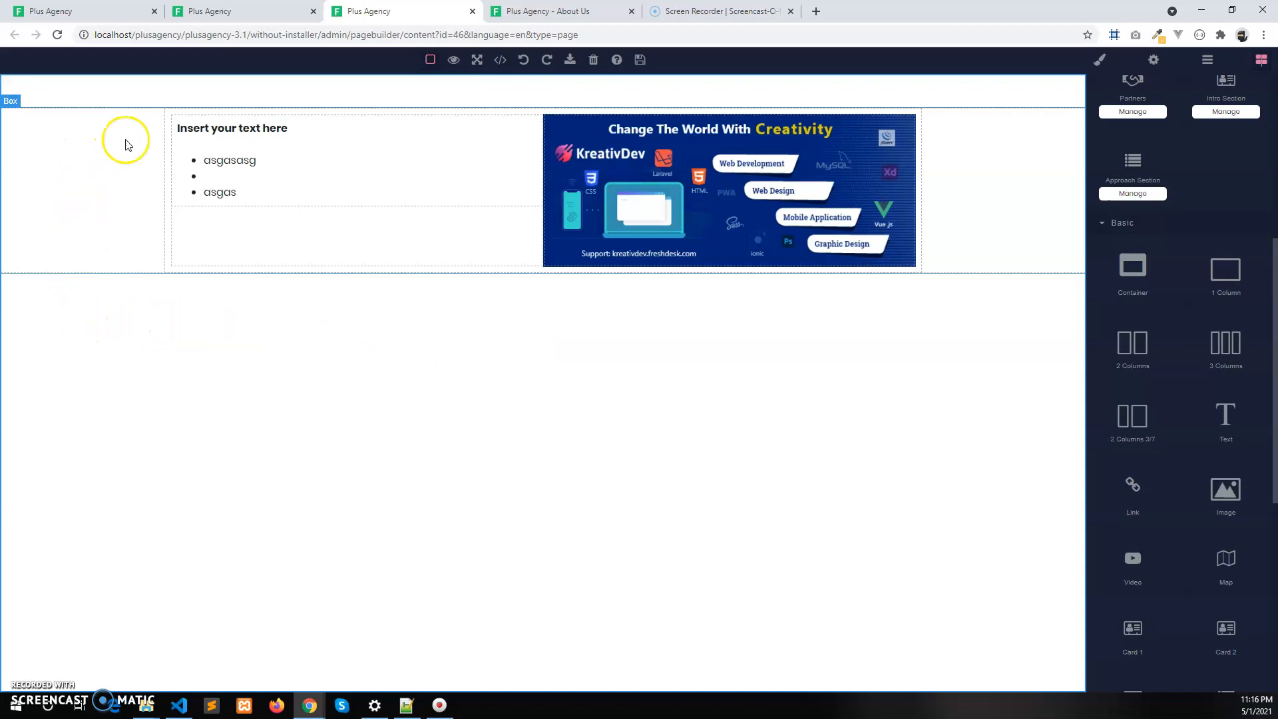
mouse_move(92, 169)
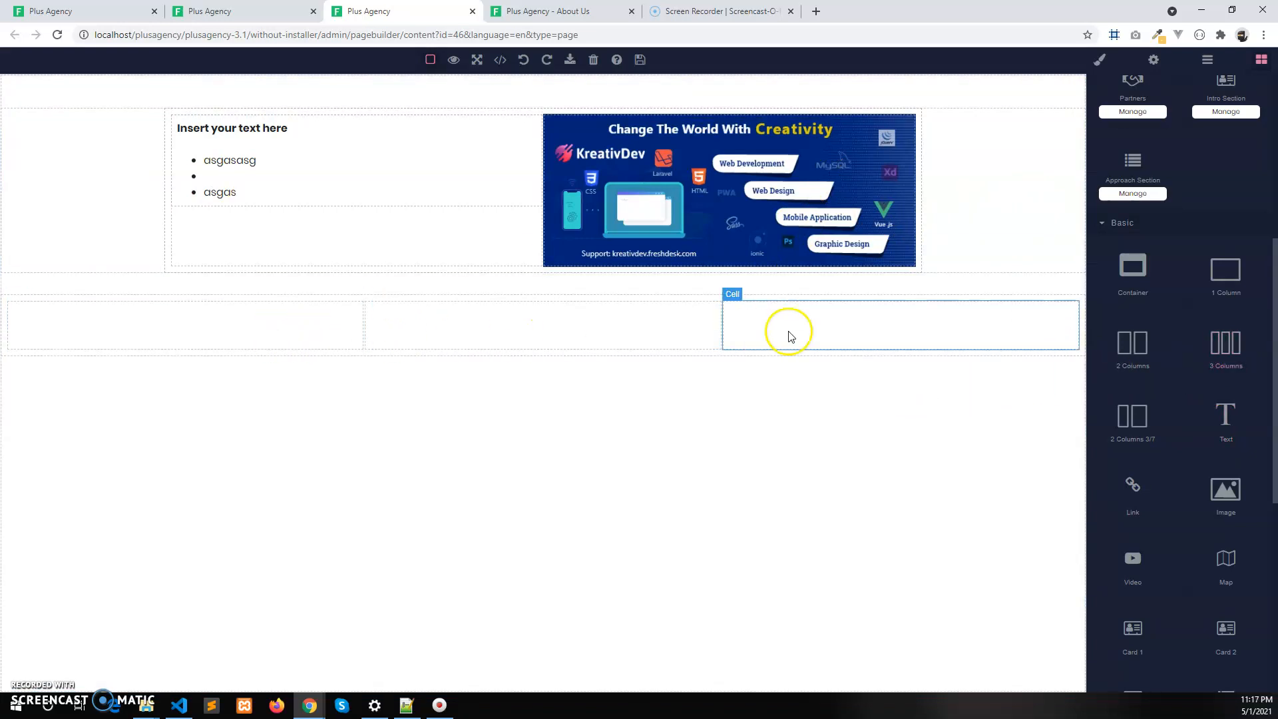
mouse_move(1183, 450)
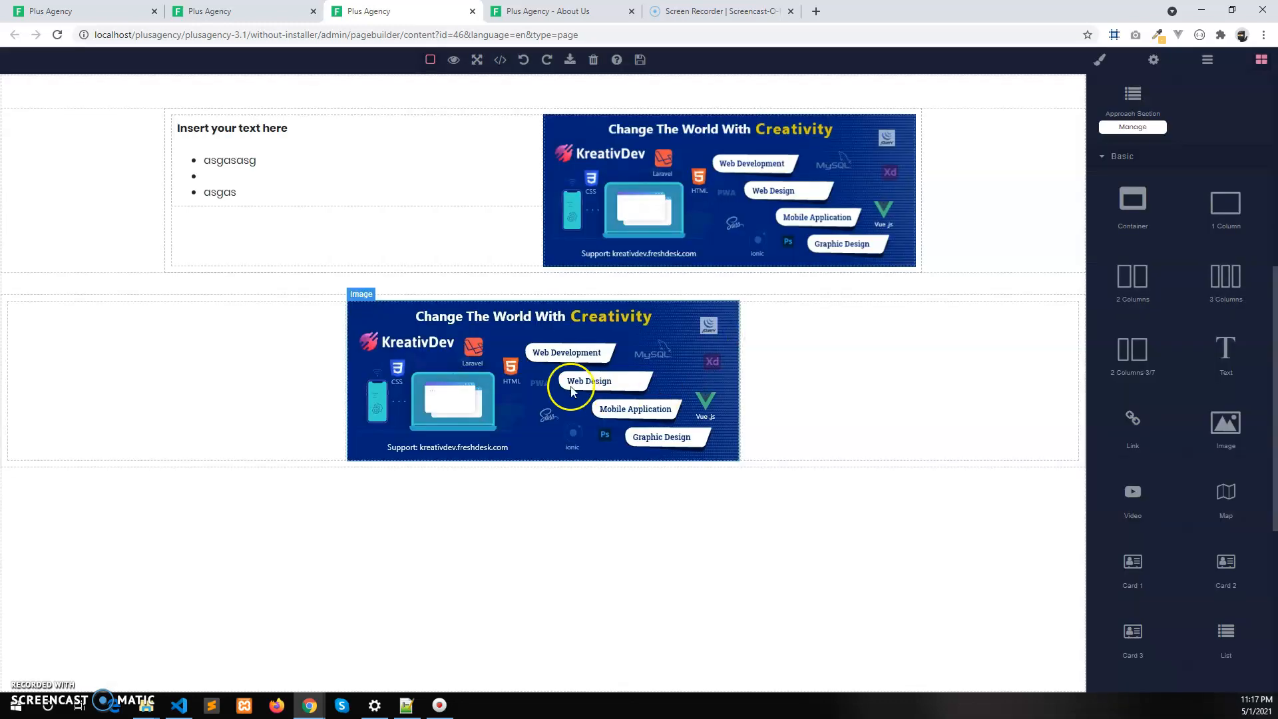
scroll(down, 3)
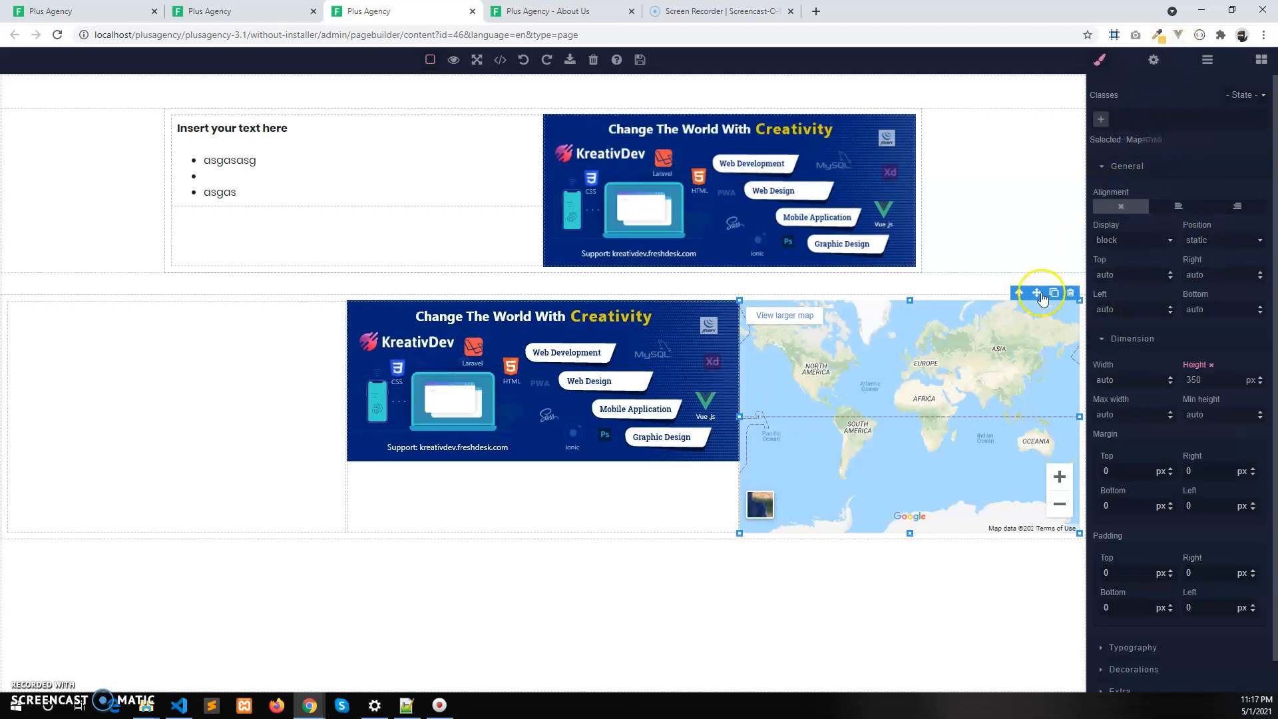
- Enter 'London, UK' as the map's address in its component settings
click(1152, 59)
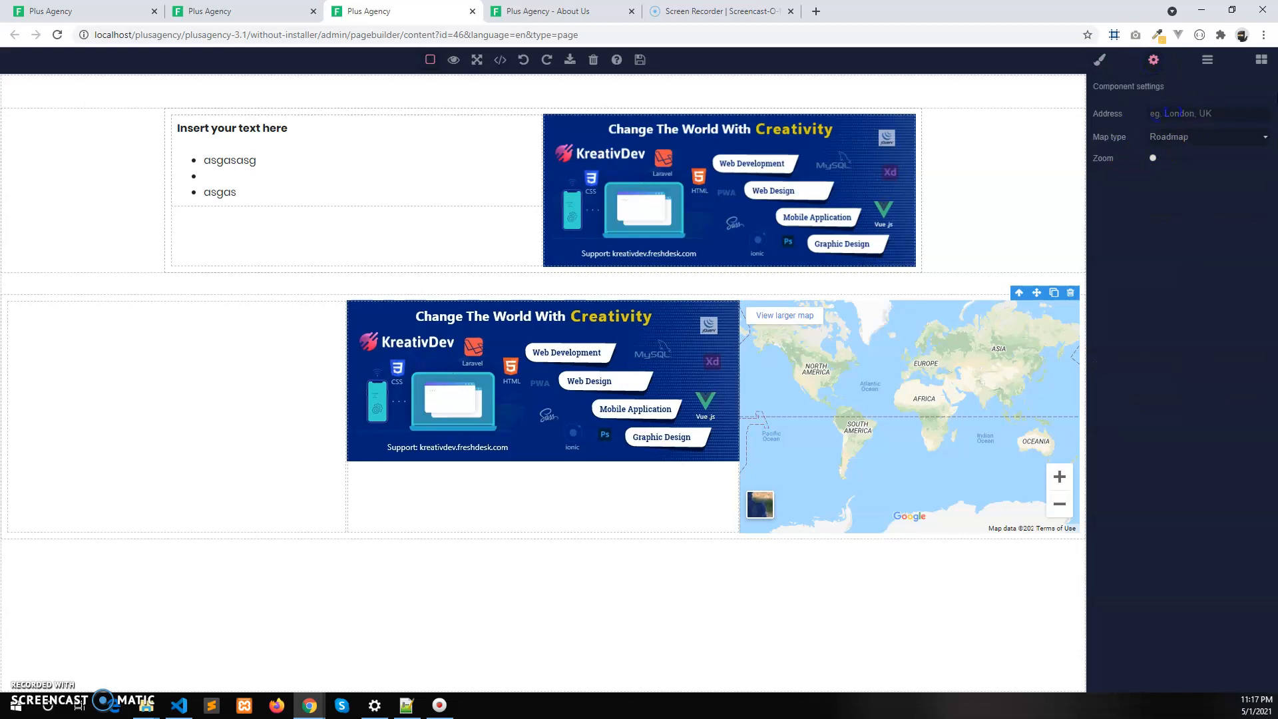
text(Lon)
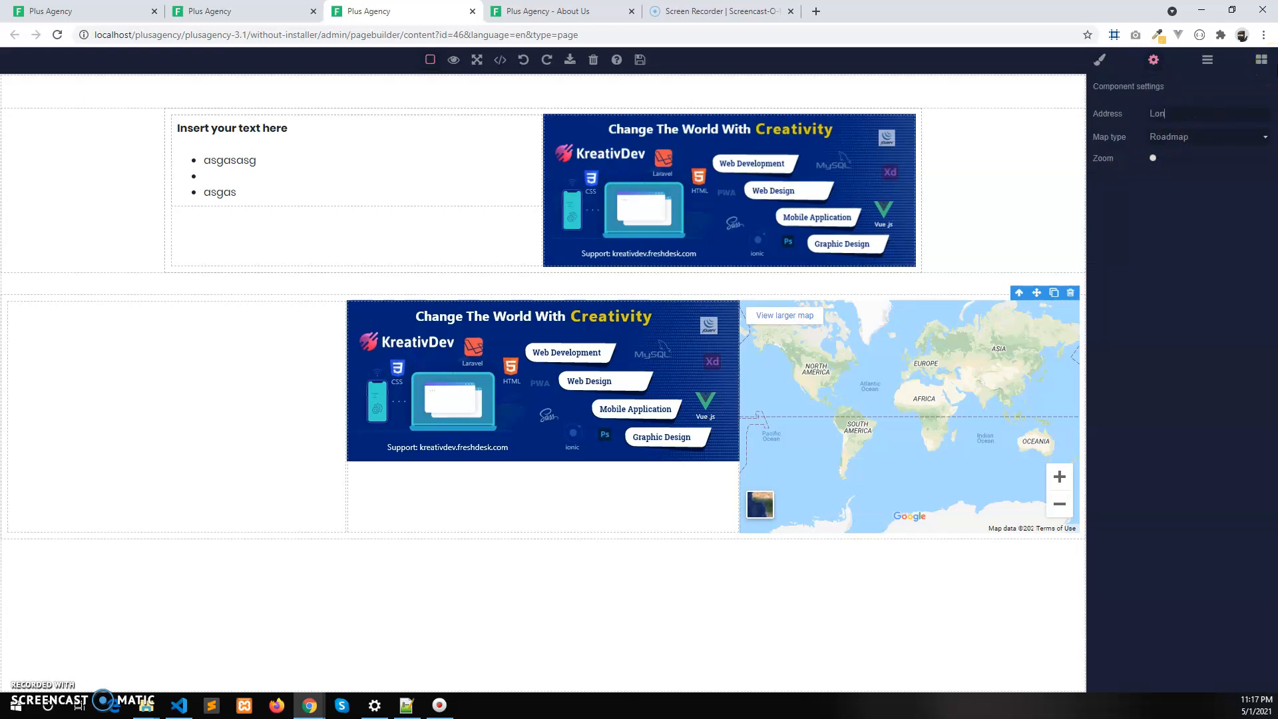
text(don)
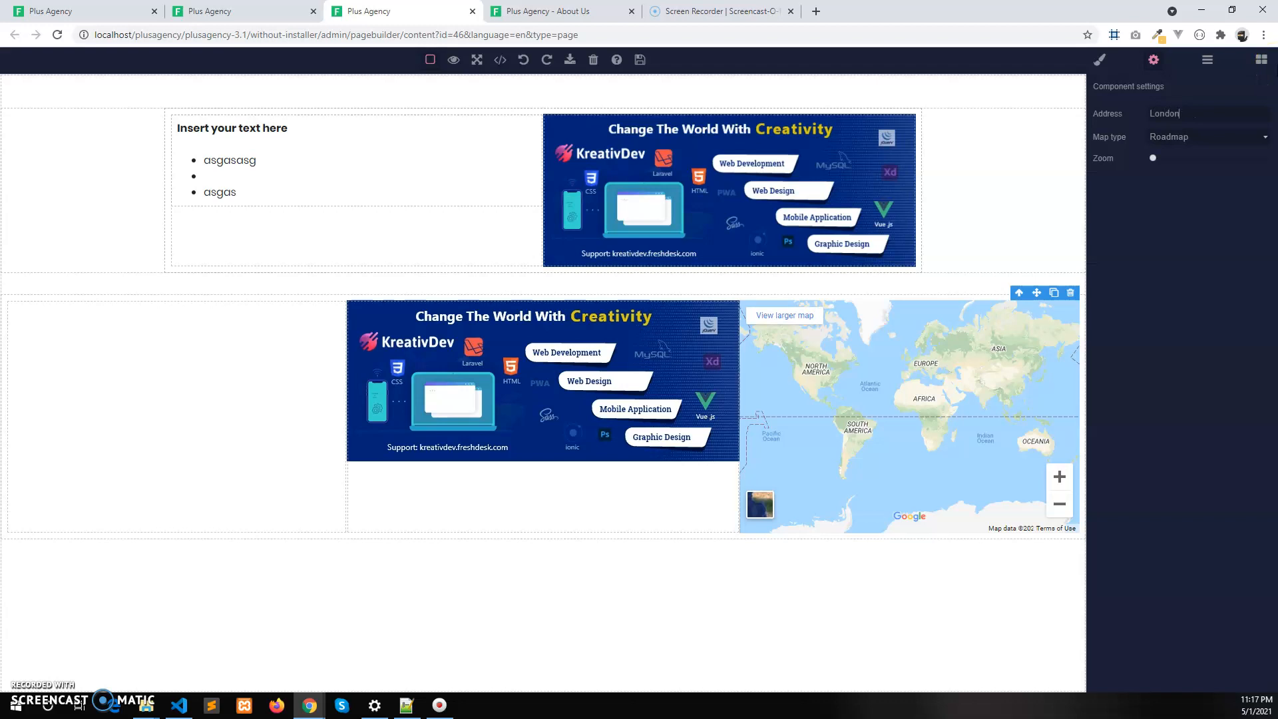
text(, UK)
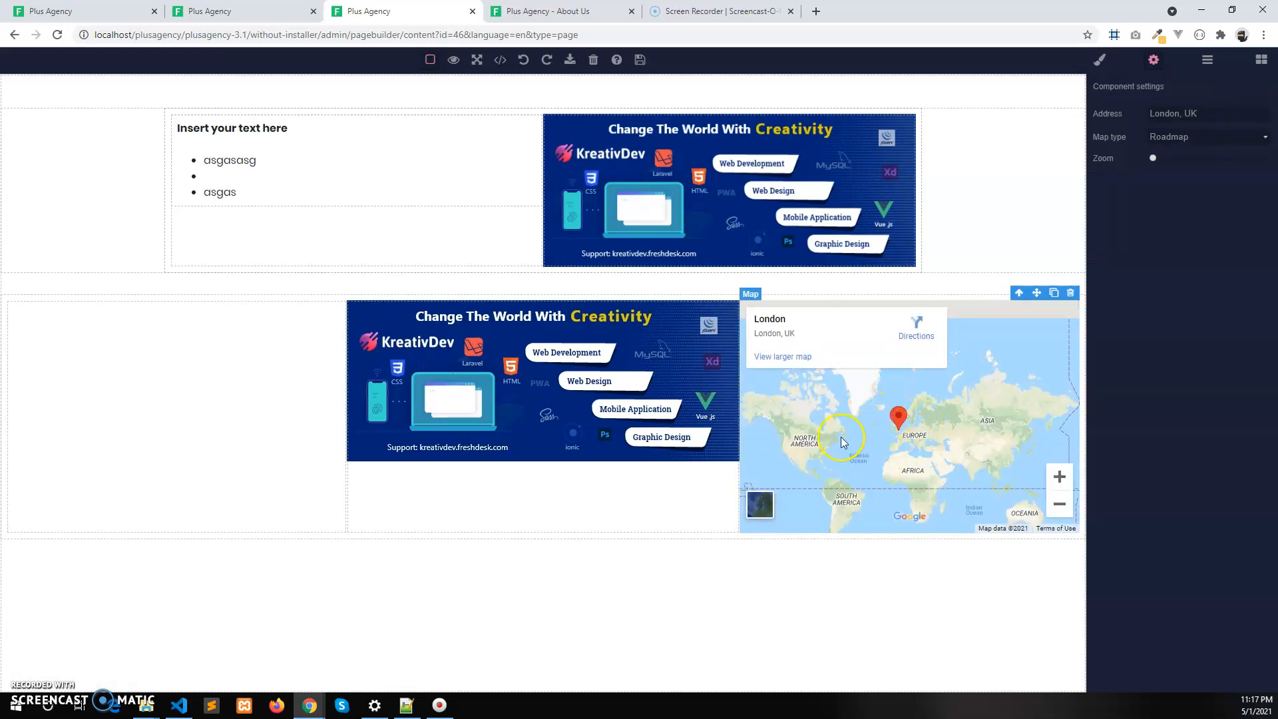
click(1260, 58)
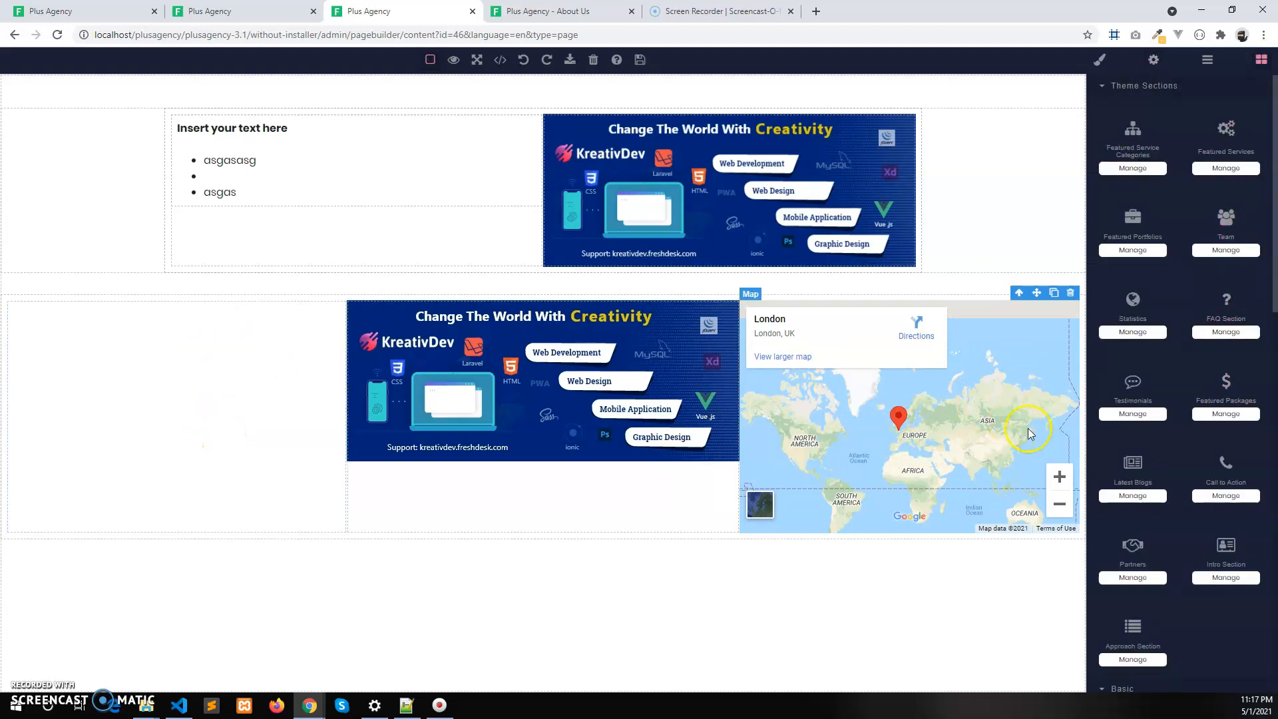
- Replace the left-column card's placeholder picture with the uploaded banner image
scroll(down, 3)
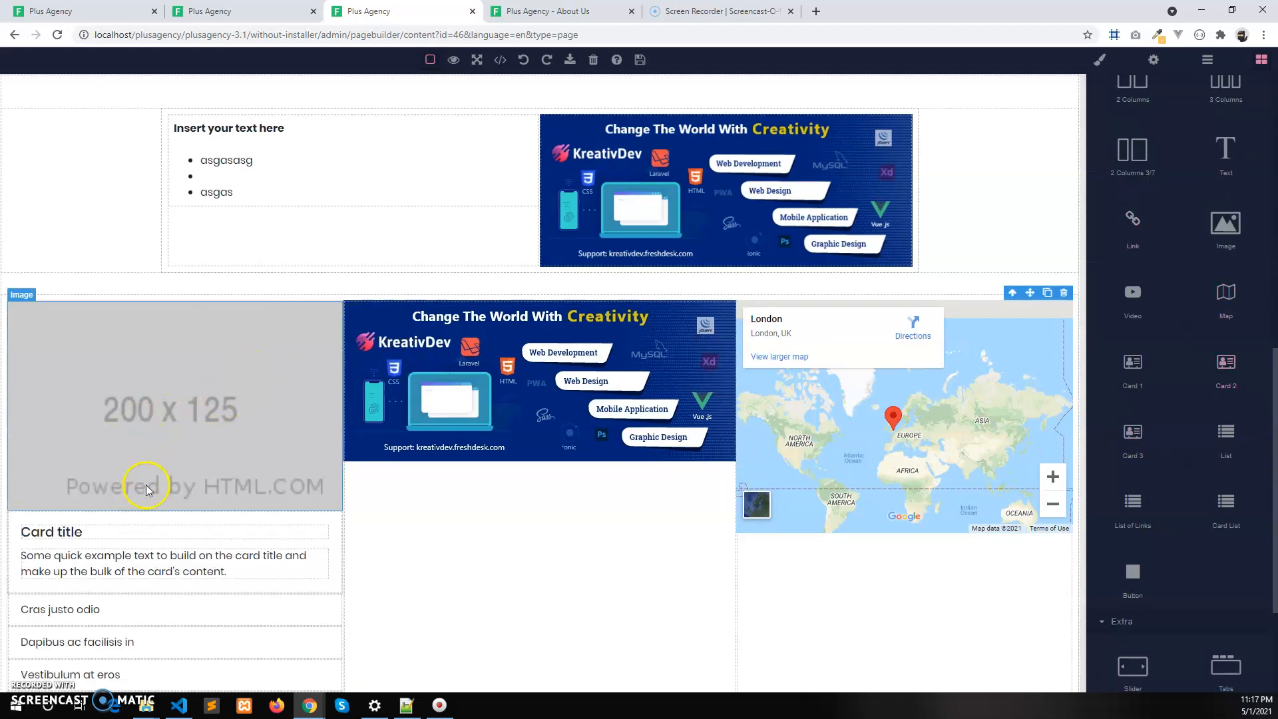
click(171, 408)
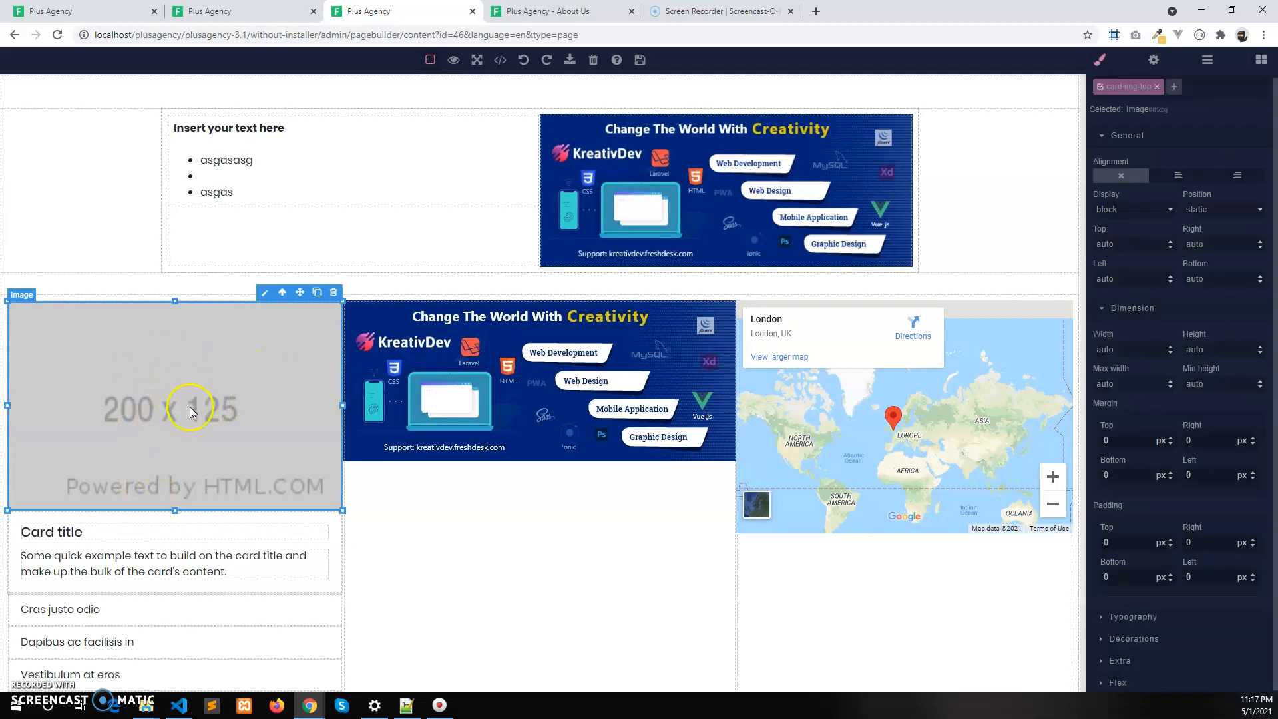
click(264, 292)
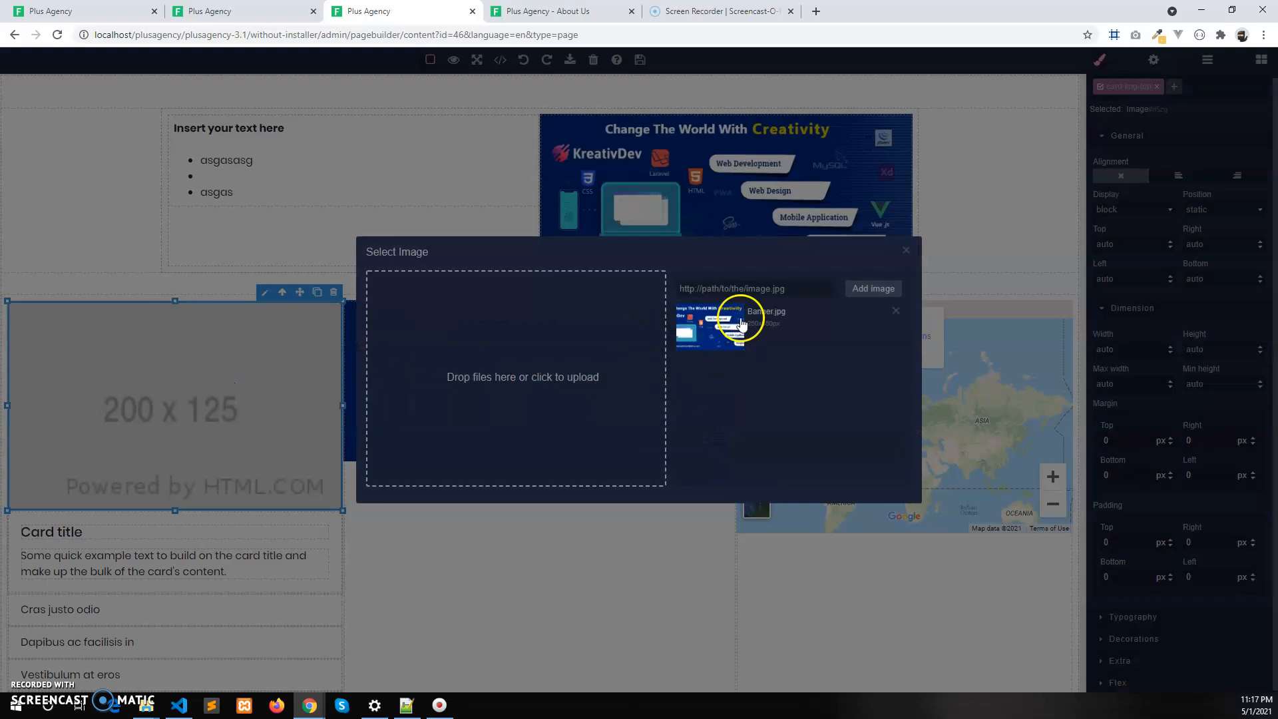
click(723, 318)
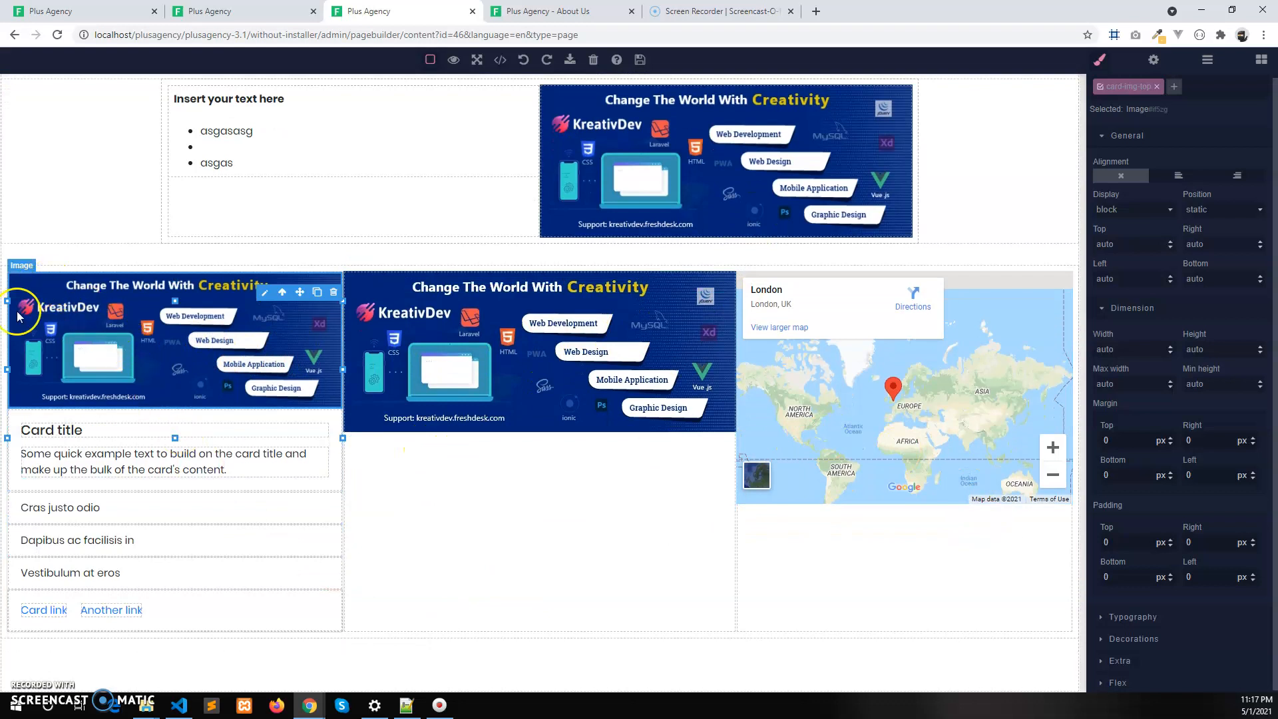
- Save the page content and switch to the live About Us page
click(642, 60)
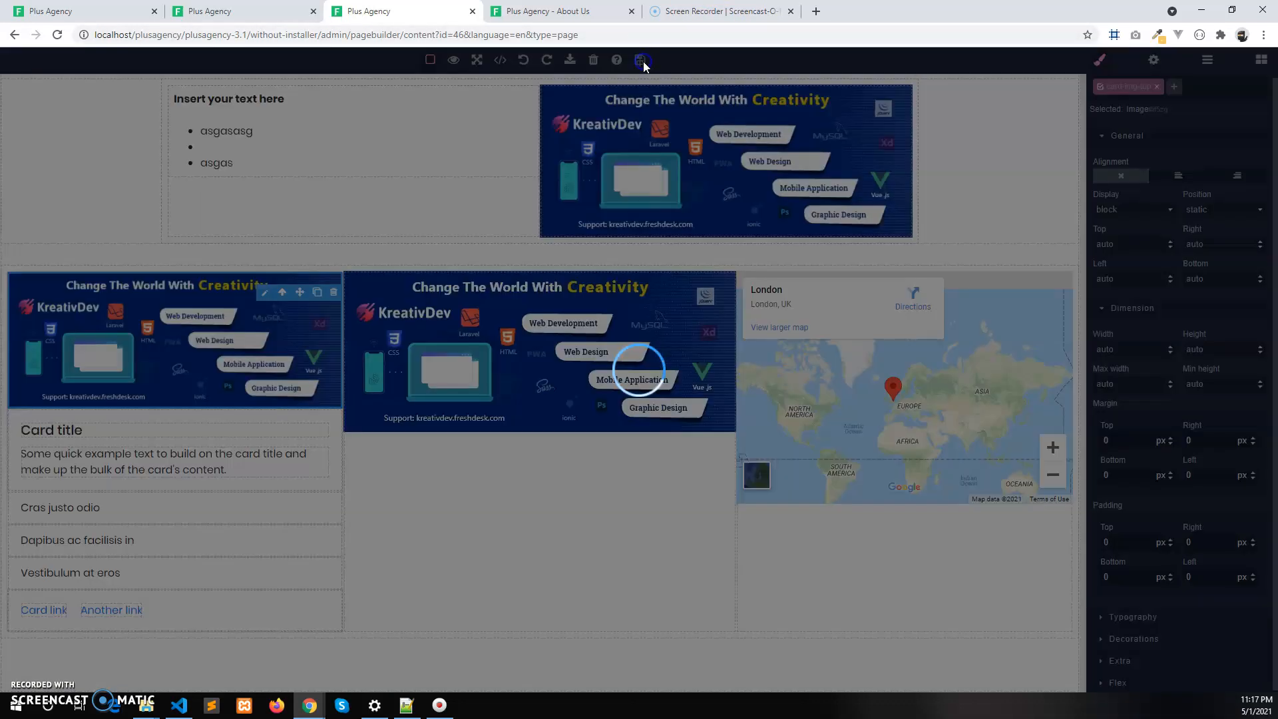
click(639, 60)
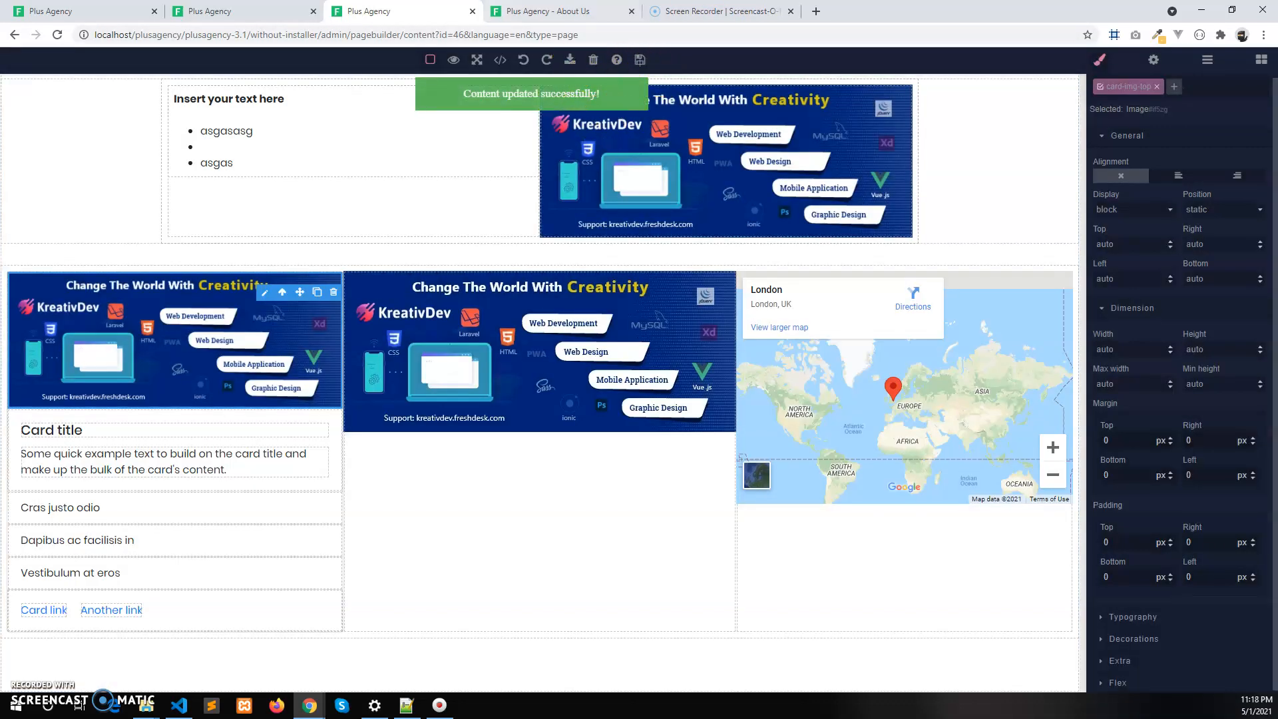
click(562, 10)
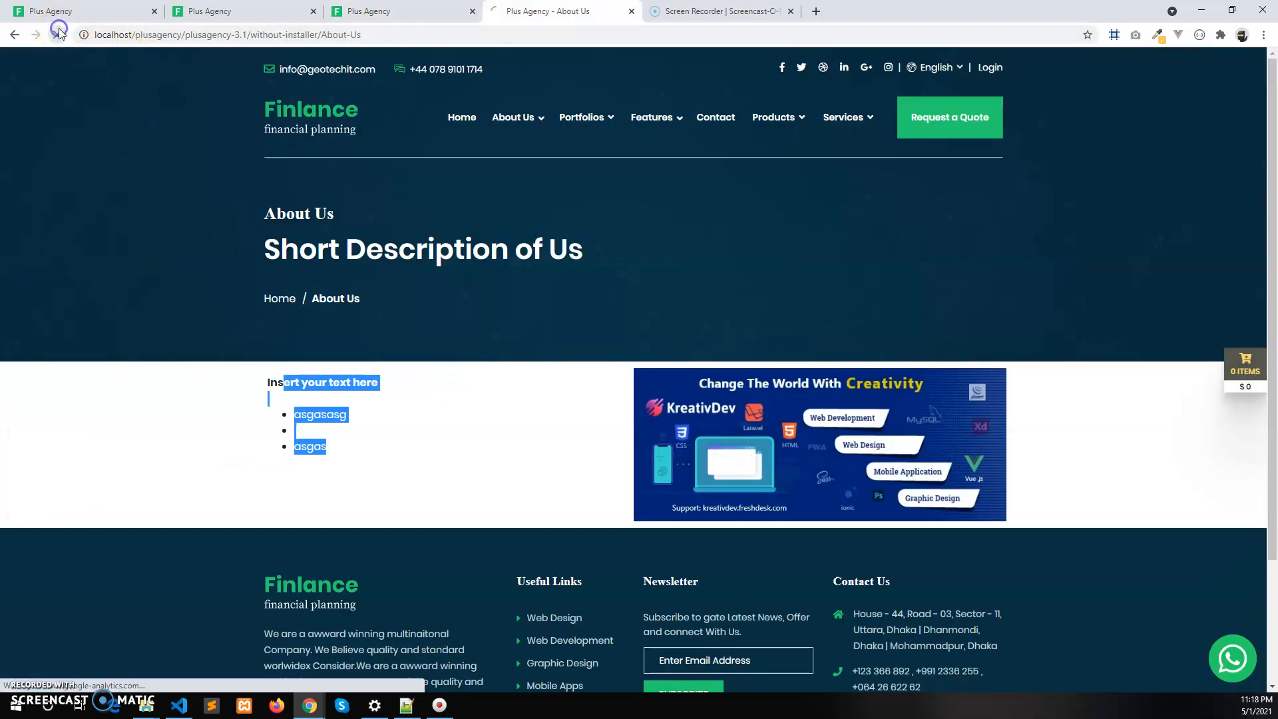
- Reload the live About Us page to show the card, banner and map row
click(58, 34)
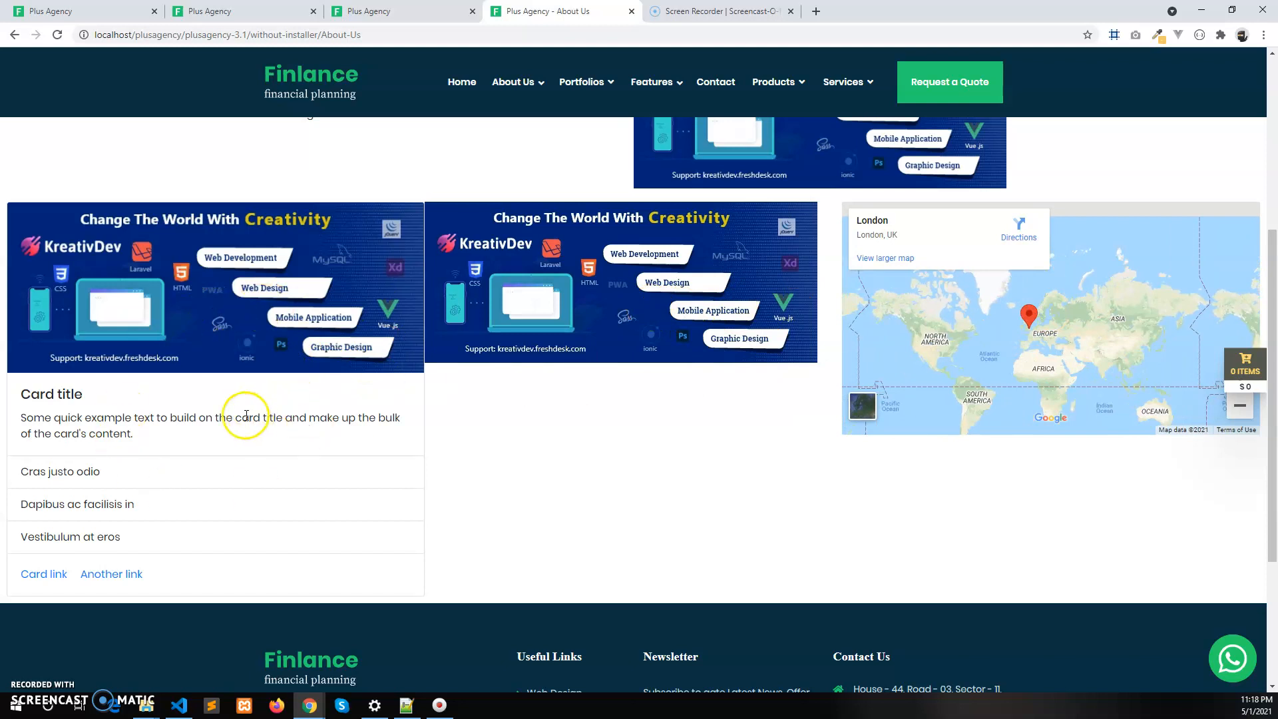
mouse_move(86, 672)
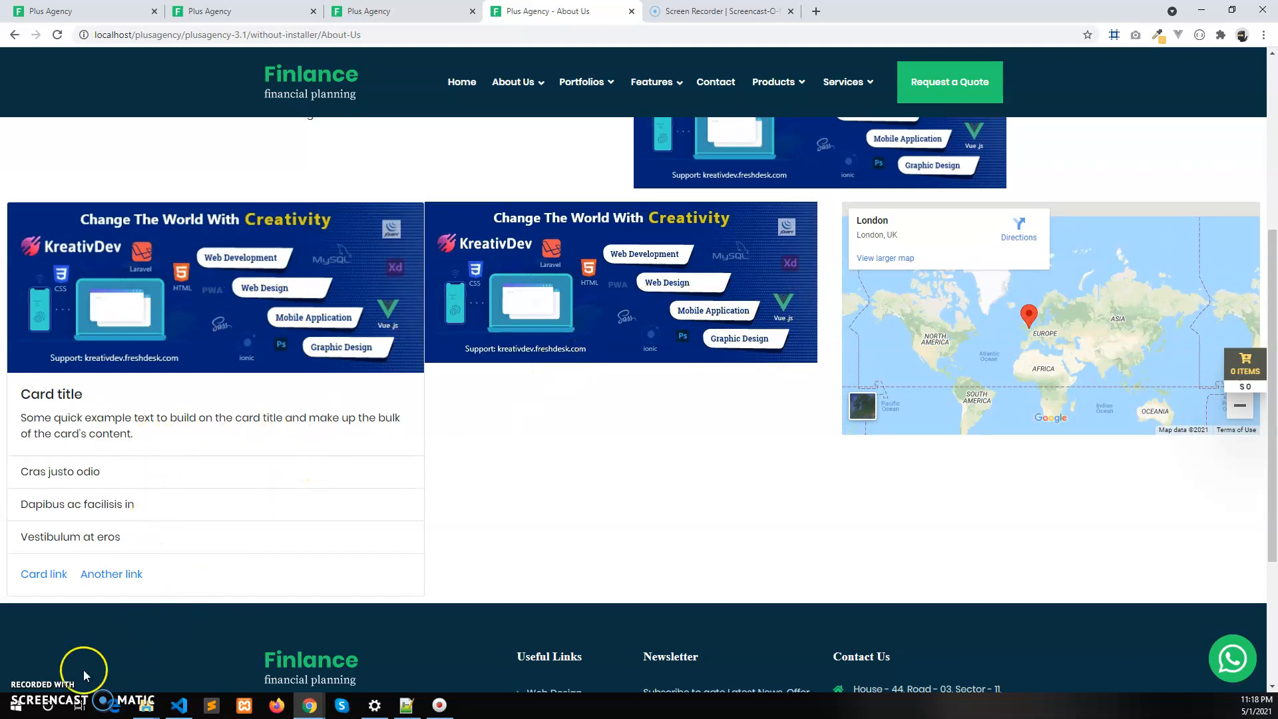